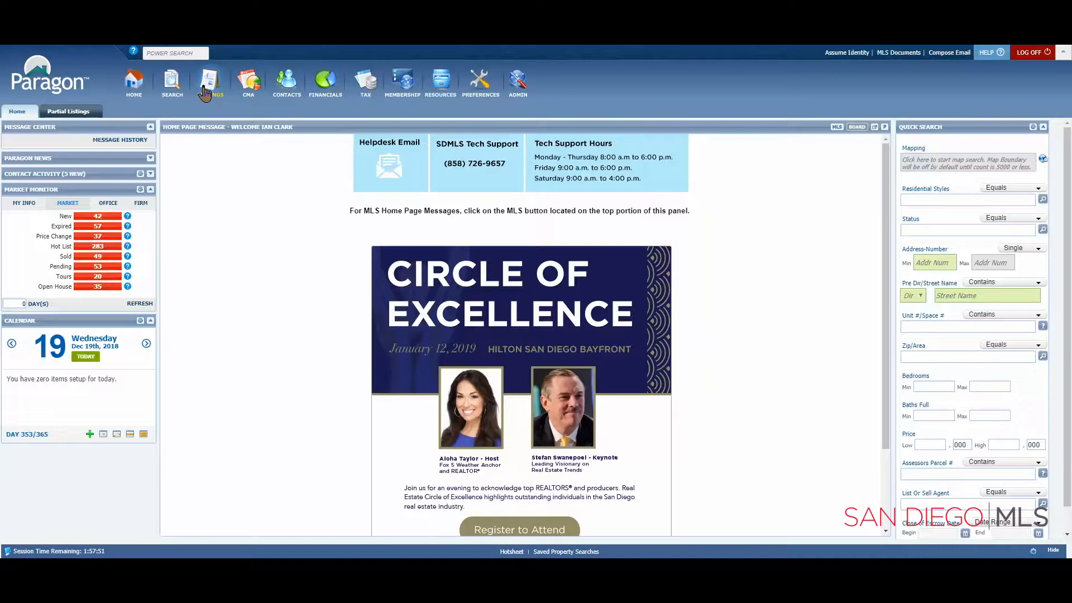
# Go to Maintain > Listings from the Listings menu.
pyautogui.click(210, 82)
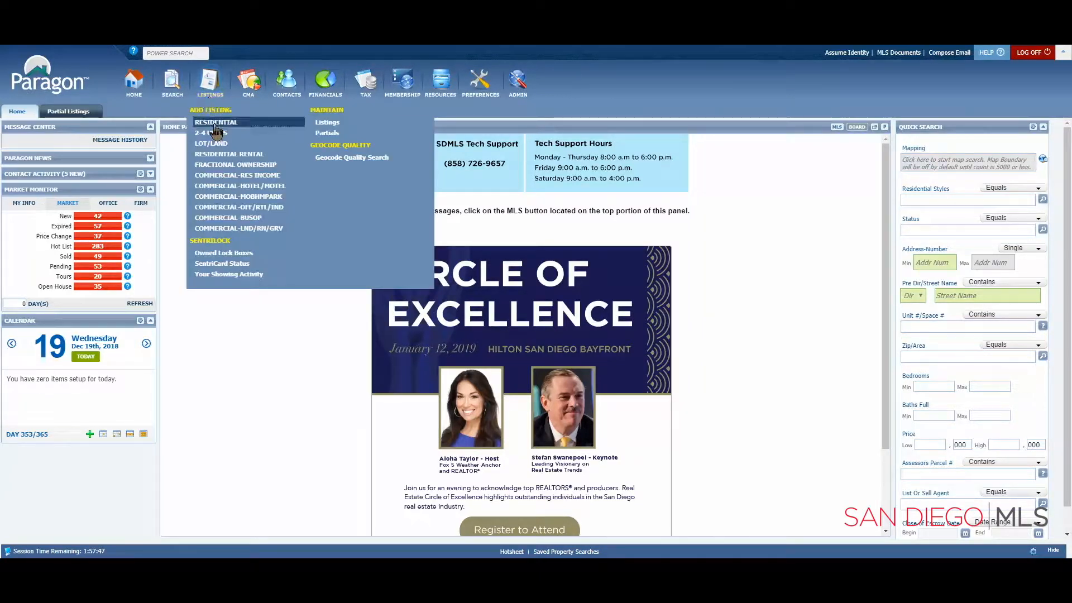
pyautogui.moveTo(304, 133)
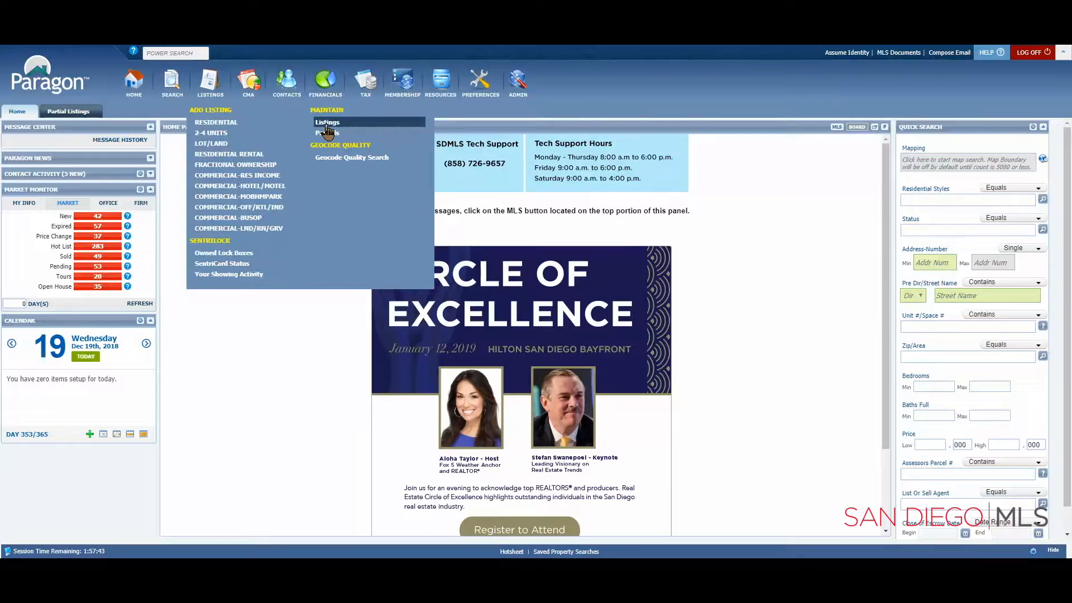
pyautogui.click(328, 122)
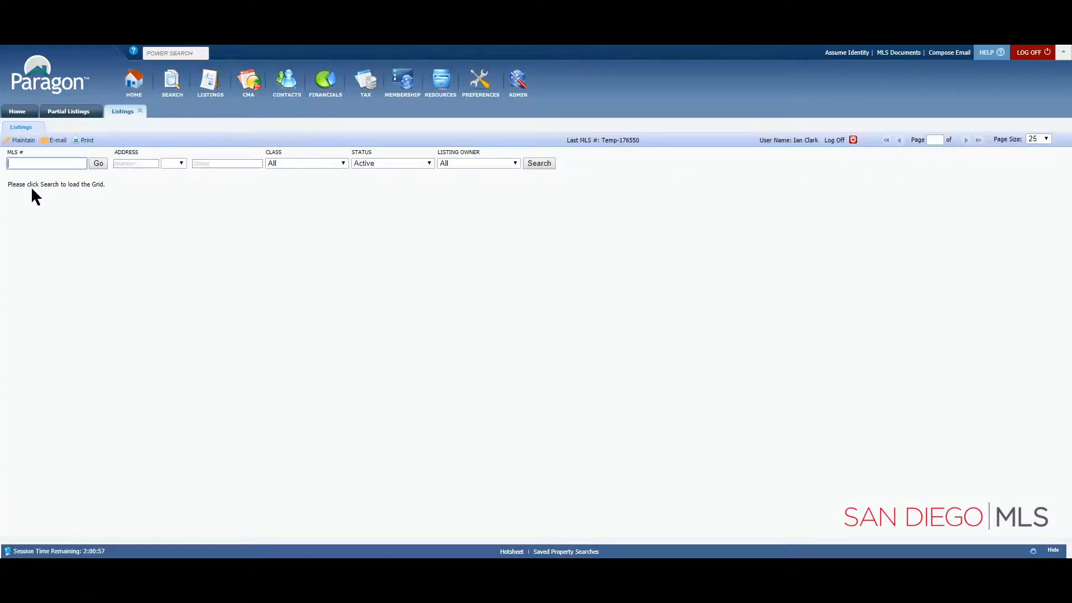
pyautogui.moveTo(451, 190)
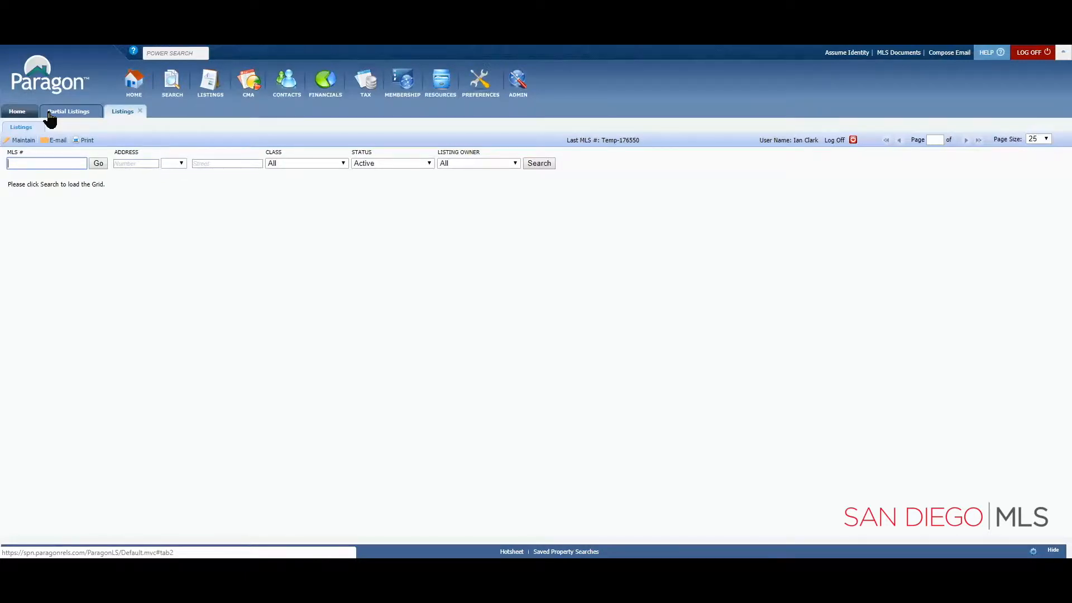
# Switch to Partial Listings, dismiss Select an Action, and open listing 244495 for editing.
pyautogui.click(68, 110)
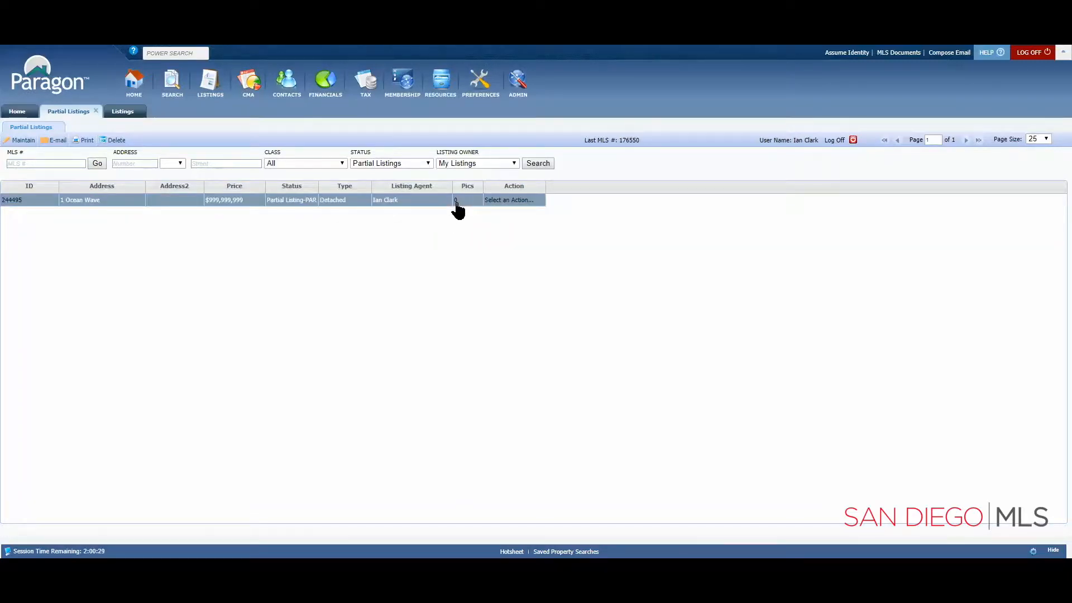
pyautogui.moveTo(456, 200)
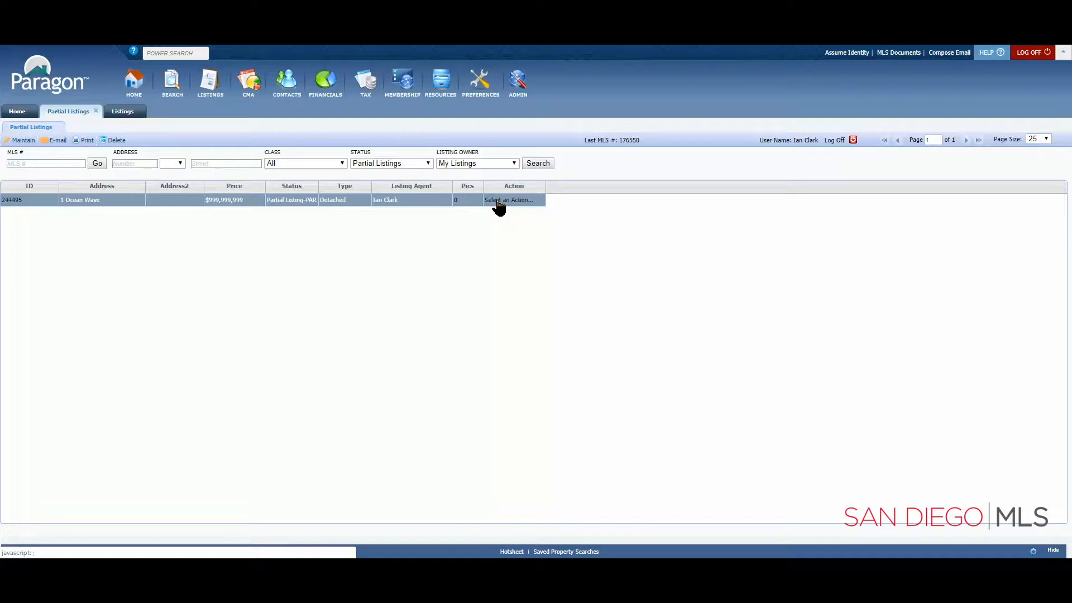
pyautogui.click(510, 200)
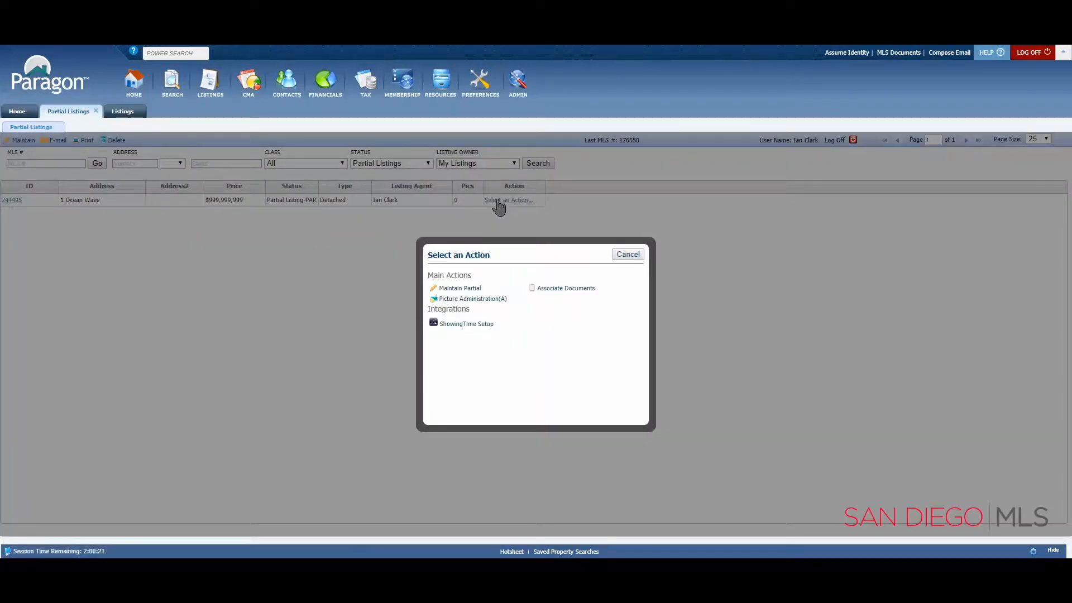
pyautogui.moveTo(471, 299)
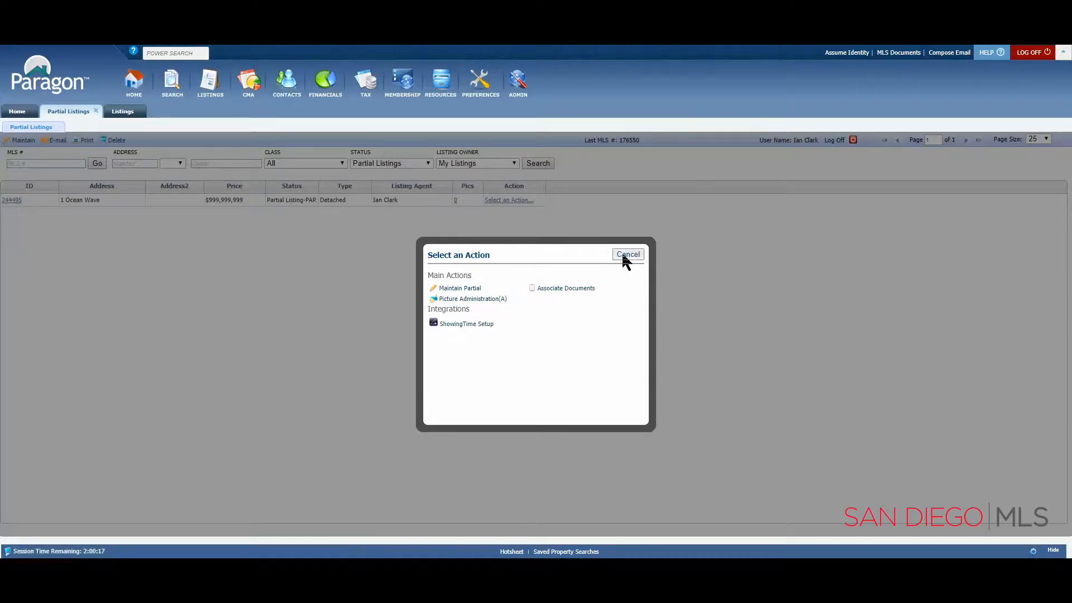
pyautogui.click(627, 255)
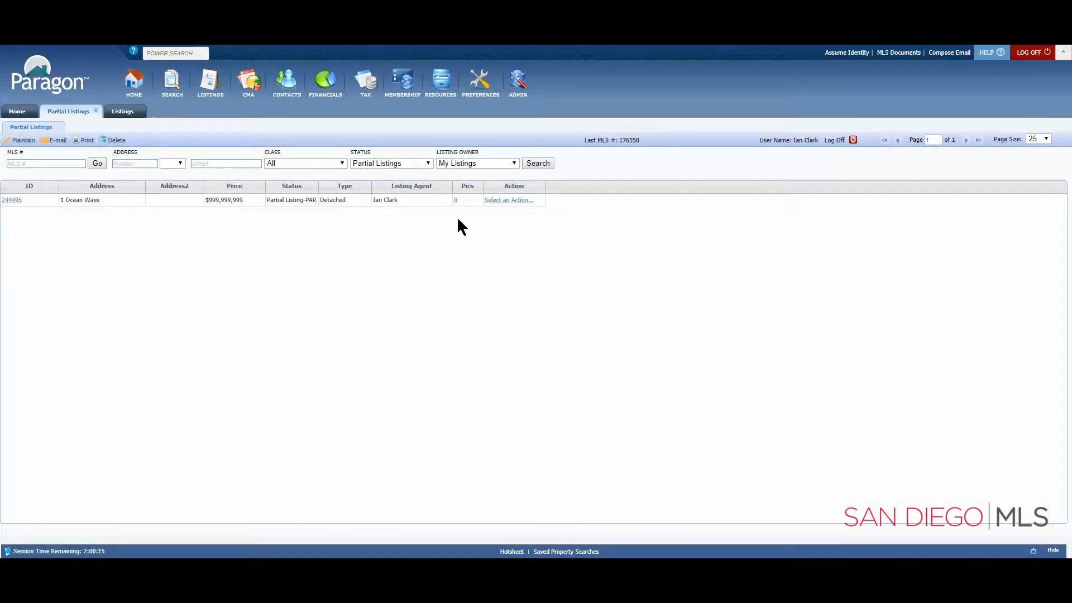
pyautogui.click(11, 200)
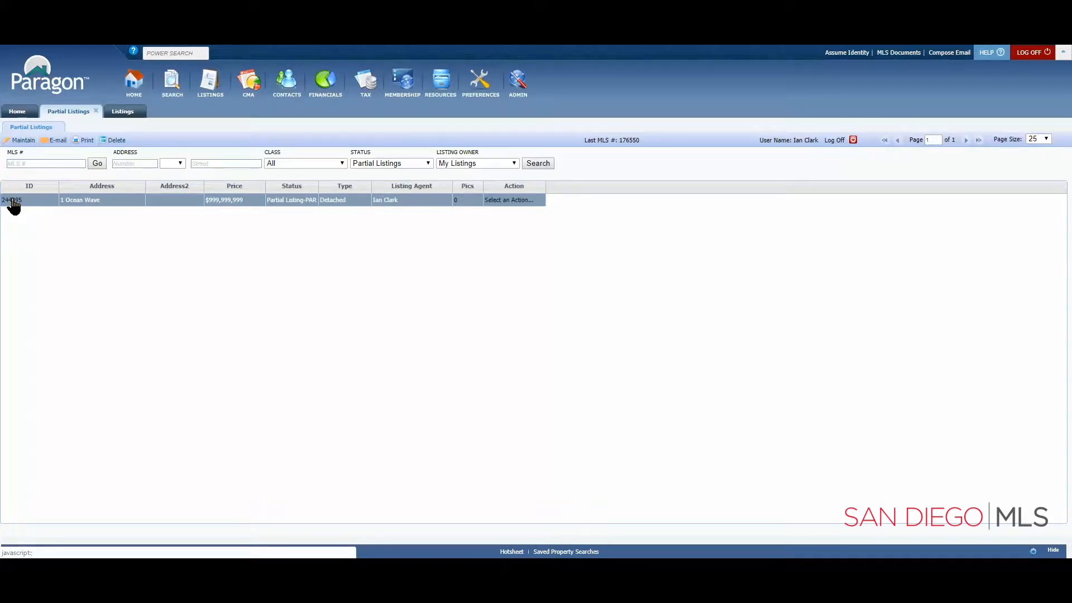
pyautogui.click(12, 200)
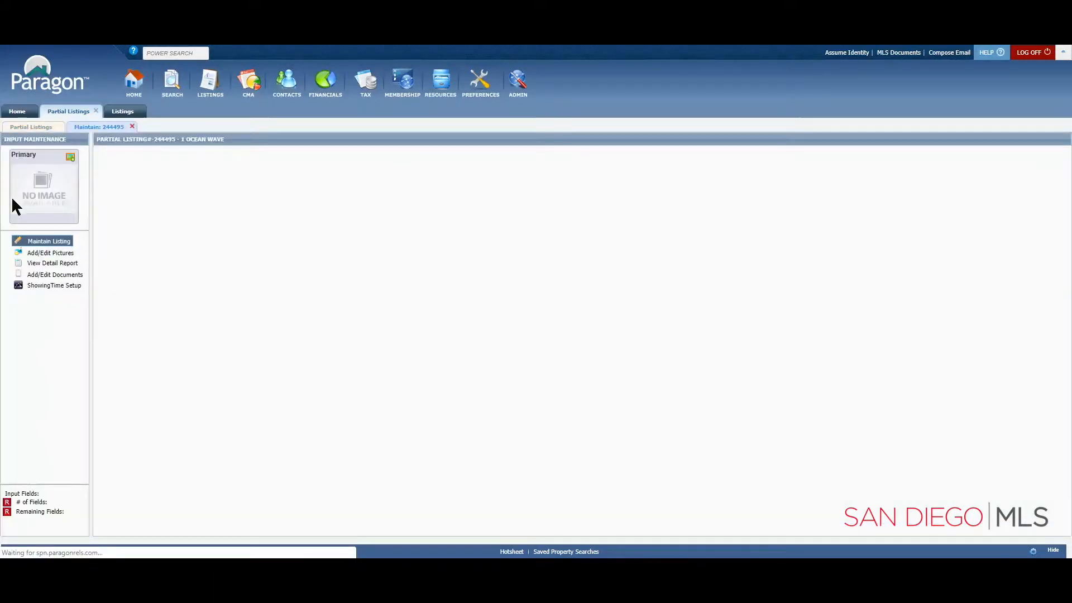
# Go to Add/Edit Pictures and start Upload Multiple Photos.
pyautogui.click(48, 242)
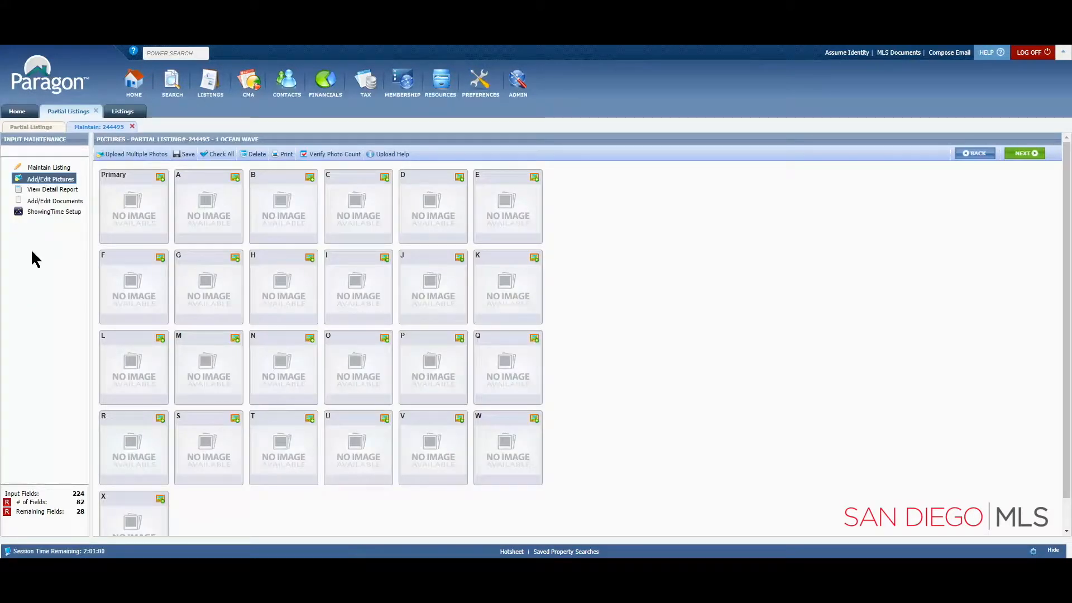
pyautogui.moveTo(48, 258)
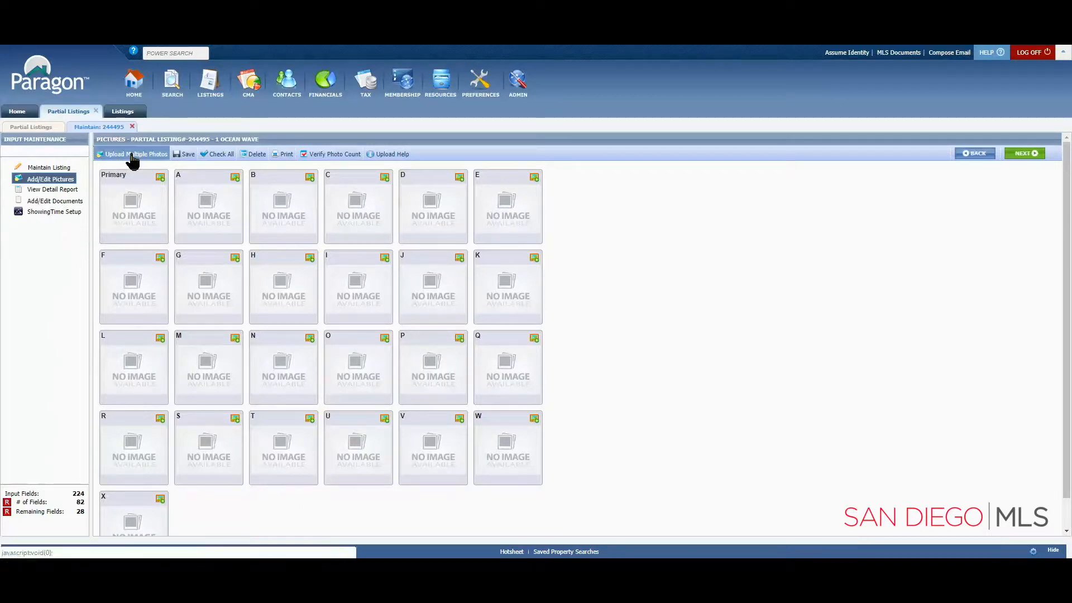
pyautogui.click(135, 154)
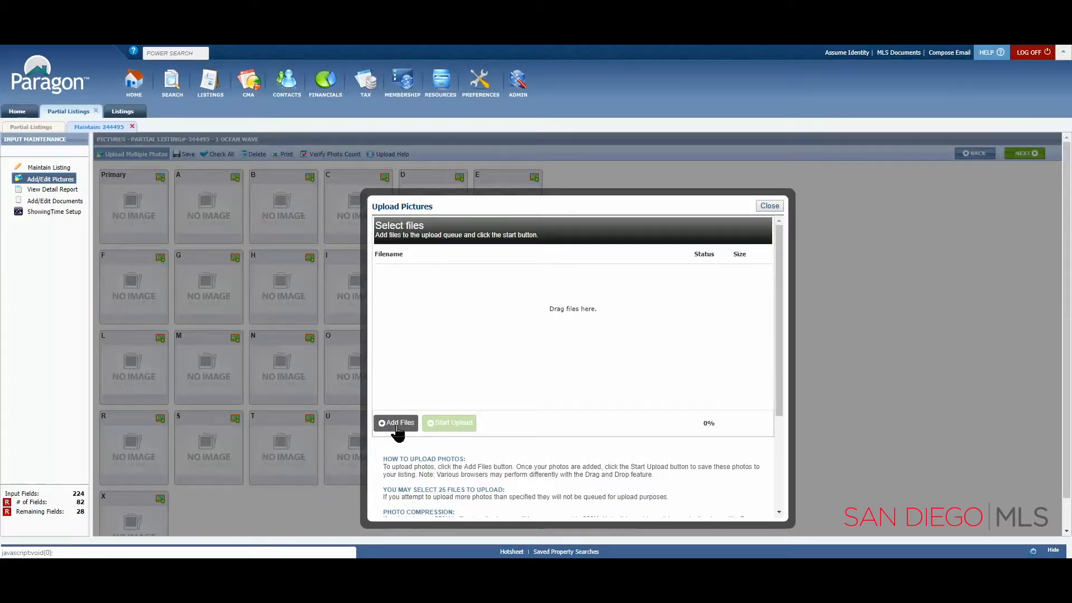
# Start Add Files and browse to the computer's Pictures folder.
pyautogui.click(397, 423)
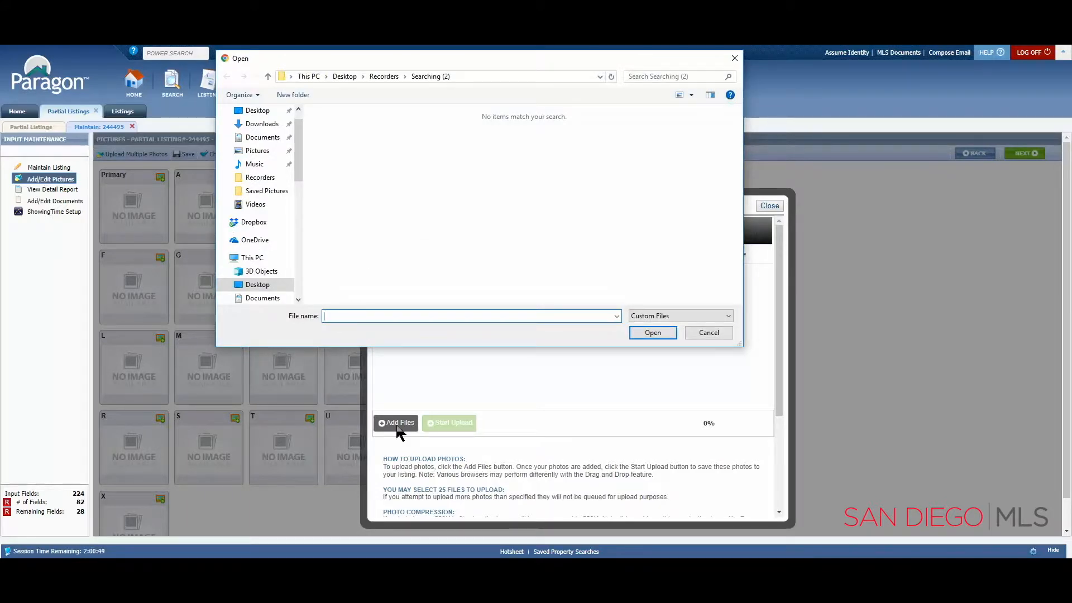
pyautogui.moveTo(518, 390)
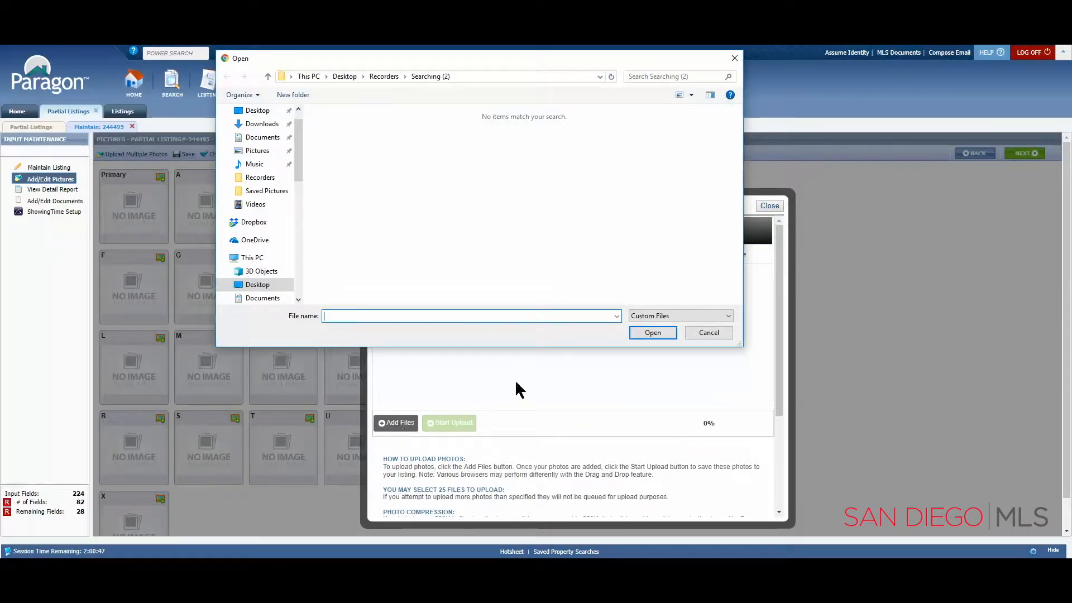
pyautogui.moveTo(592, 315)
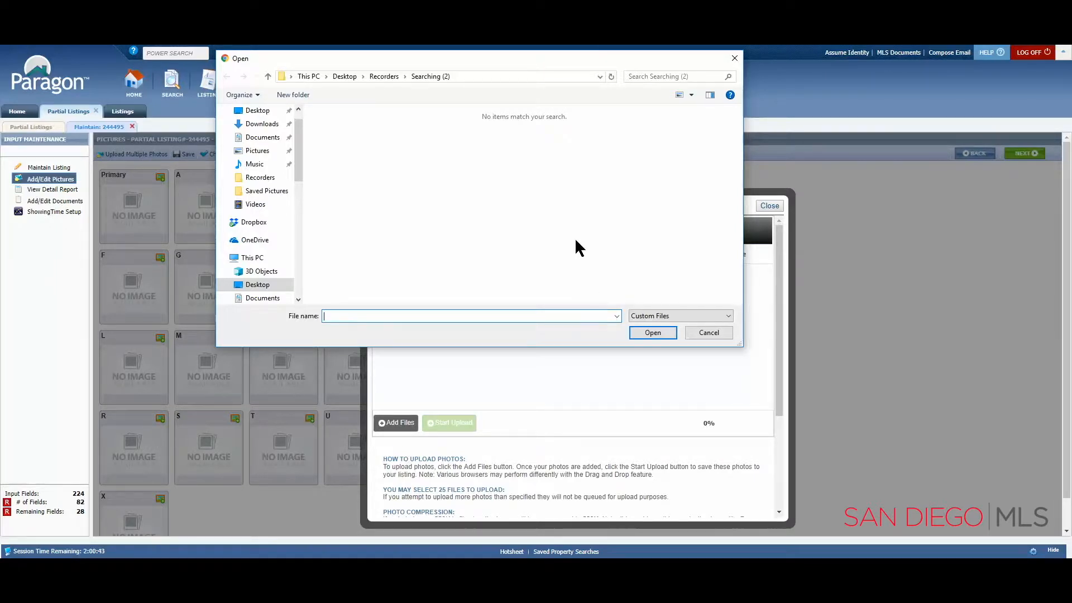
pyautogui.moveTo(341, 147)
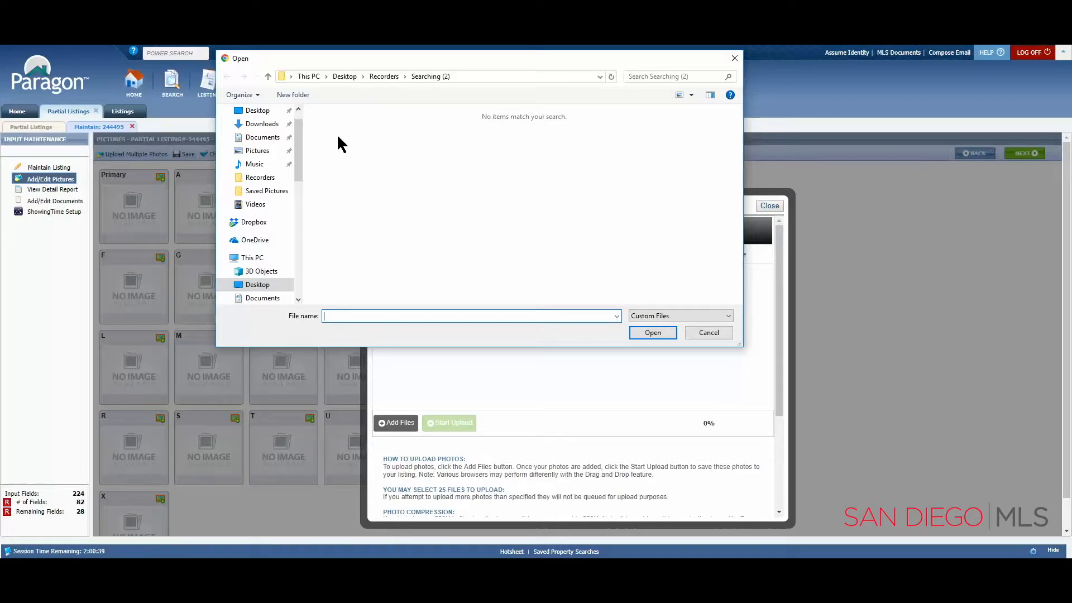
pyautogui.moveTo(304, 144)
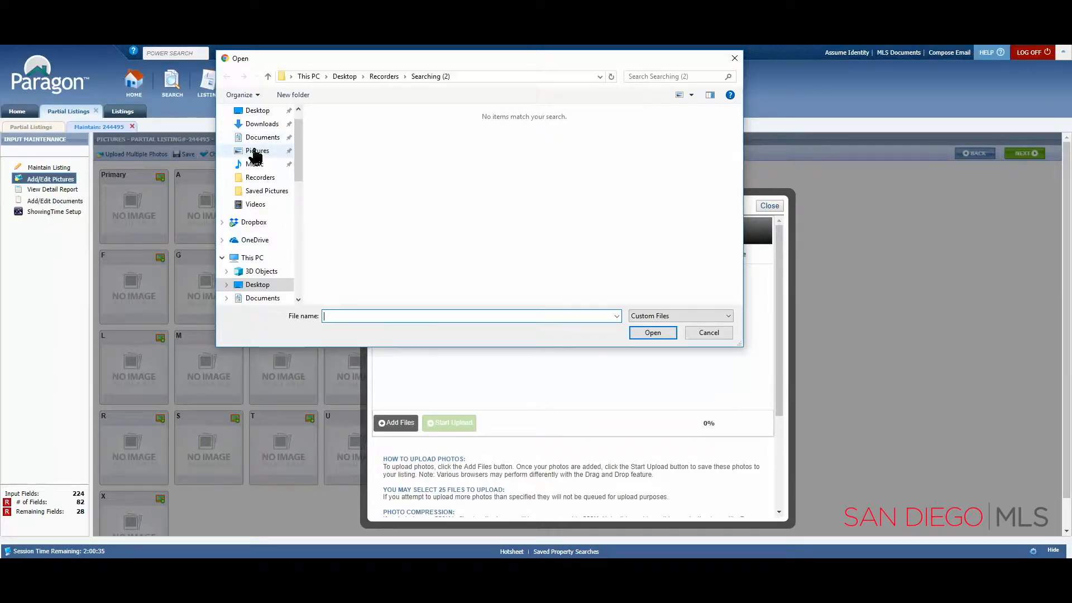
pyautogui.click(257, 151)
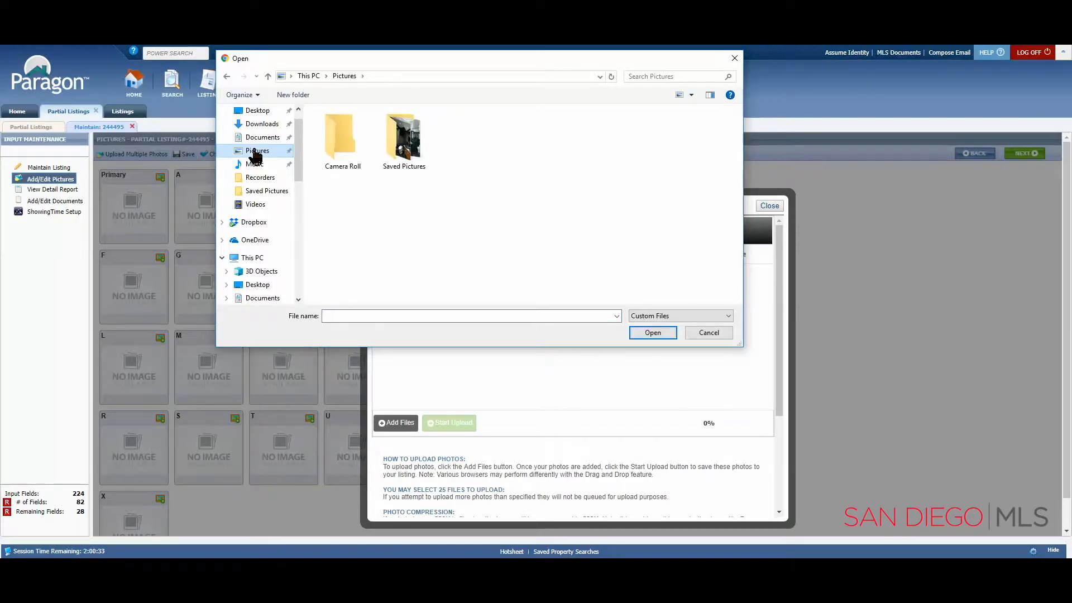
pyautogui.moveTo(403, 136)
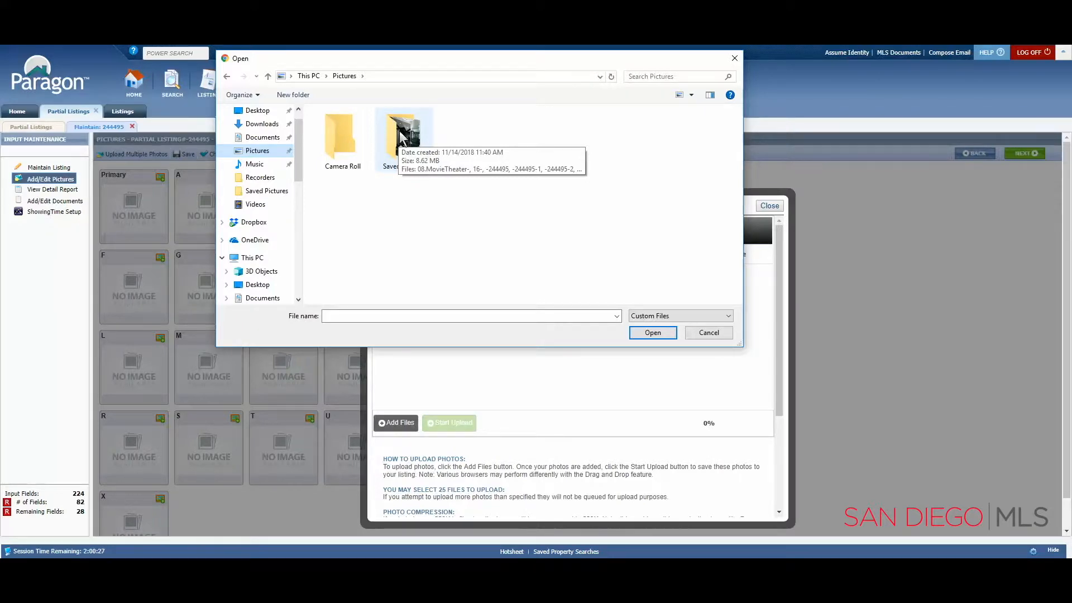
# In Saved Pictures, multi-select the movie theater photo and the -244495 series through -244495-14.
pyautogui.doubleClick(403, 136)
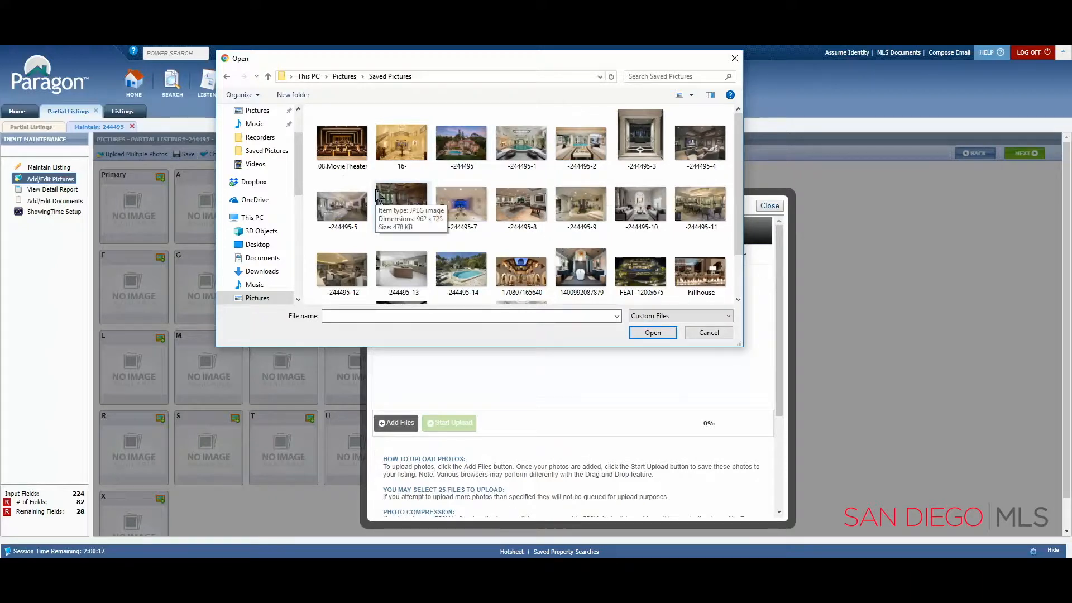
pyautogui.moveTo(342, 144)
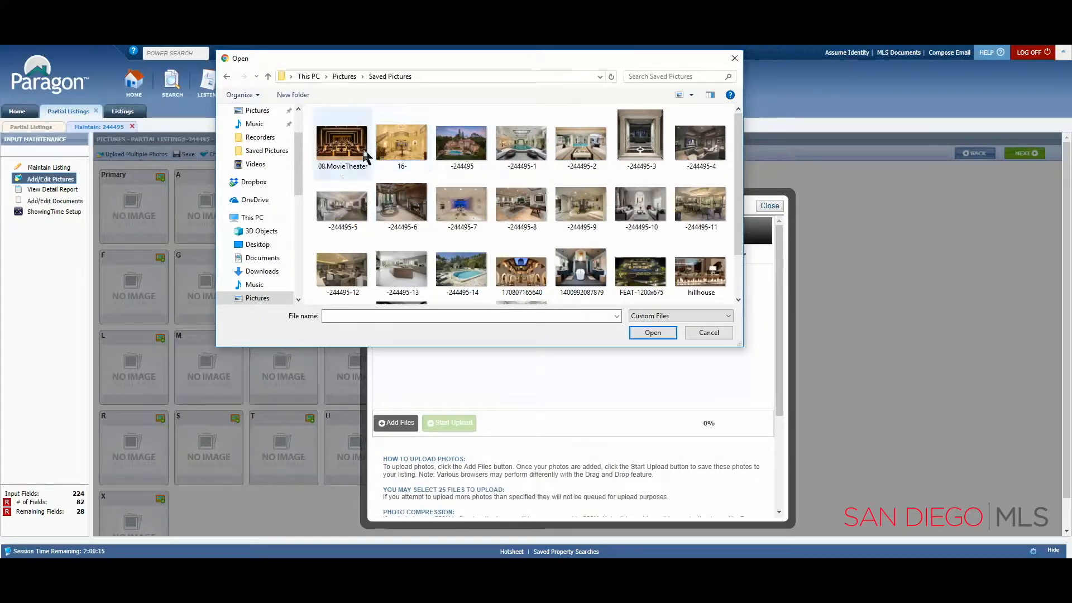
pyautogui.click(341, 135)
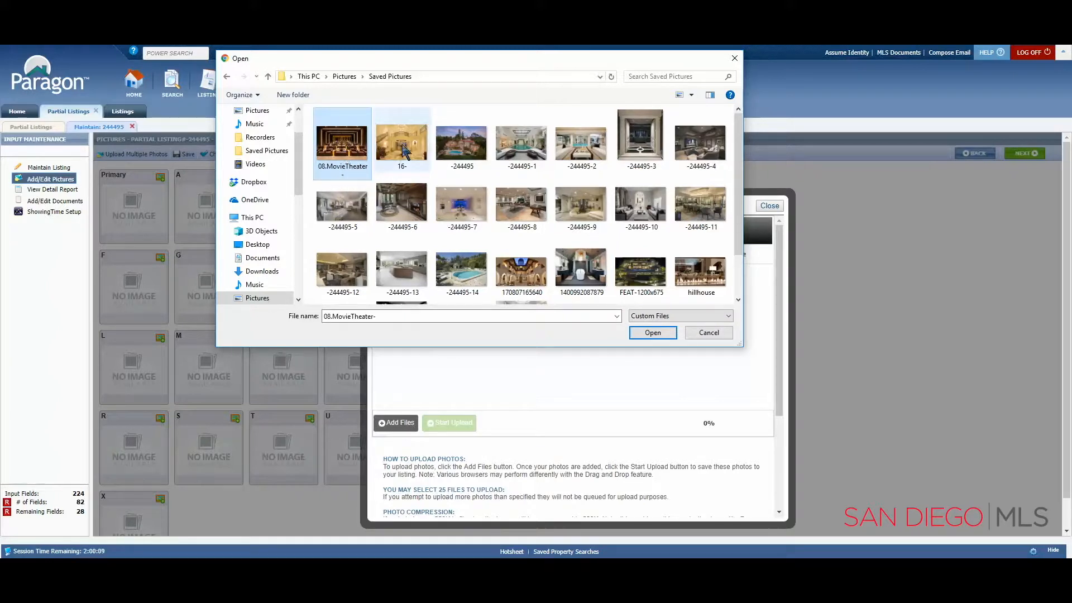
pyautogui.click(401, 136)
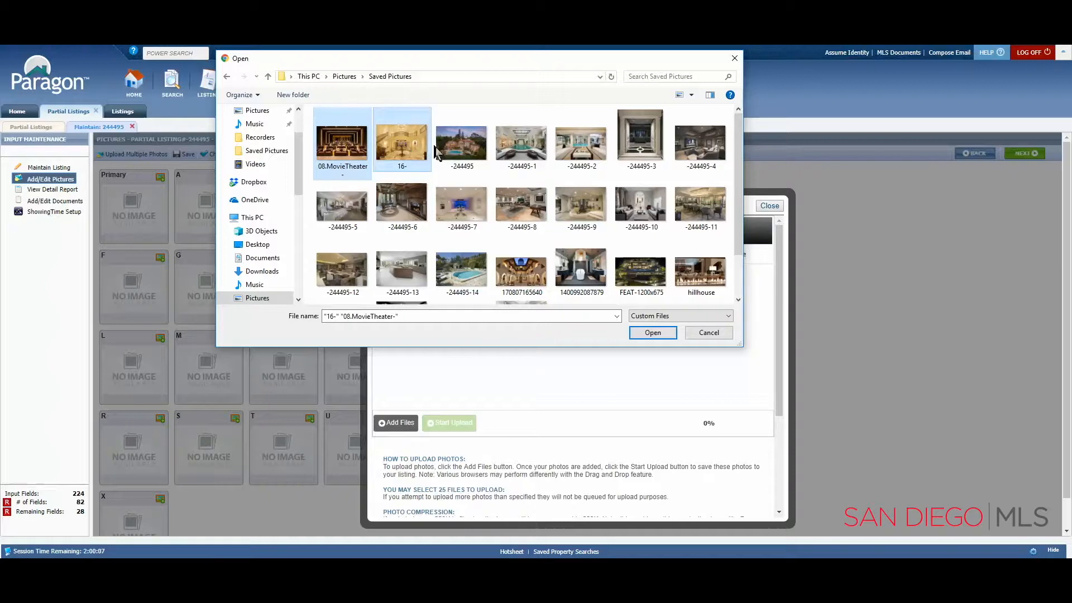
pyautogui.click(462, 136)
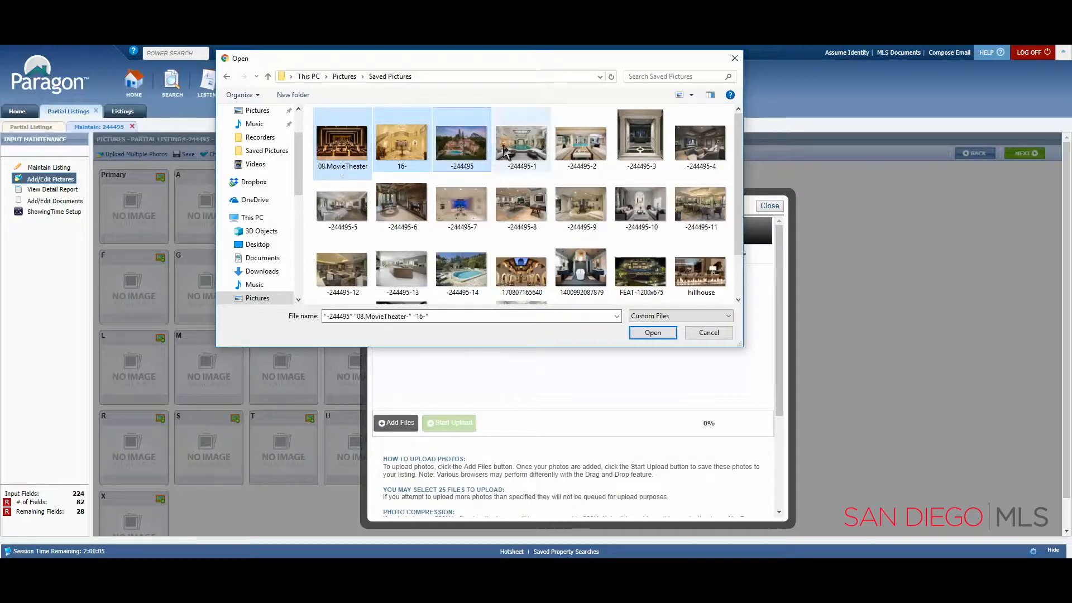
pyautogui.click(521, 136)
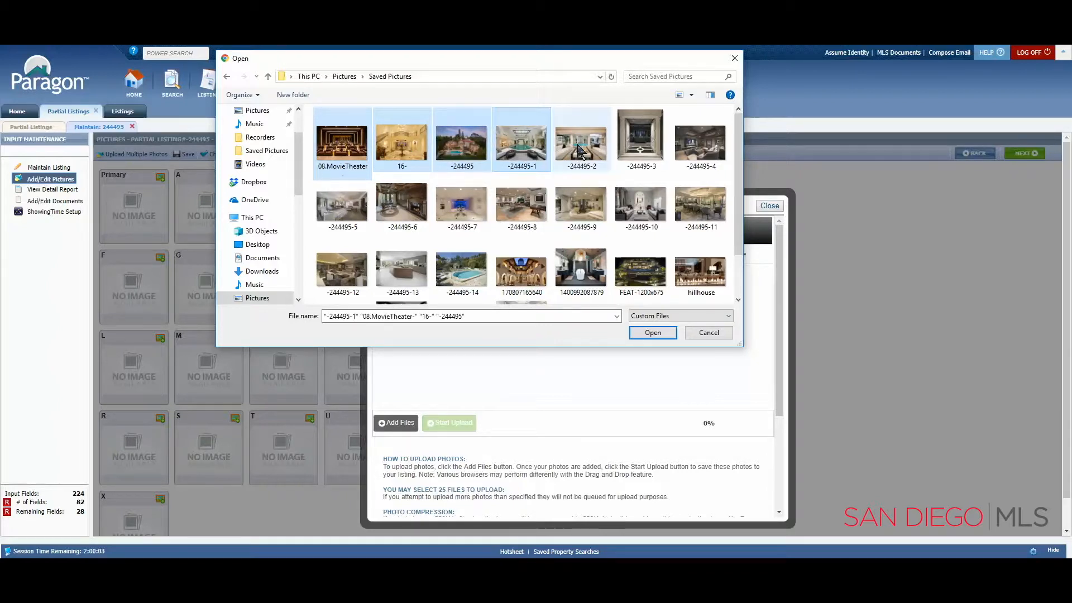
pyautogui.click(640, 138)
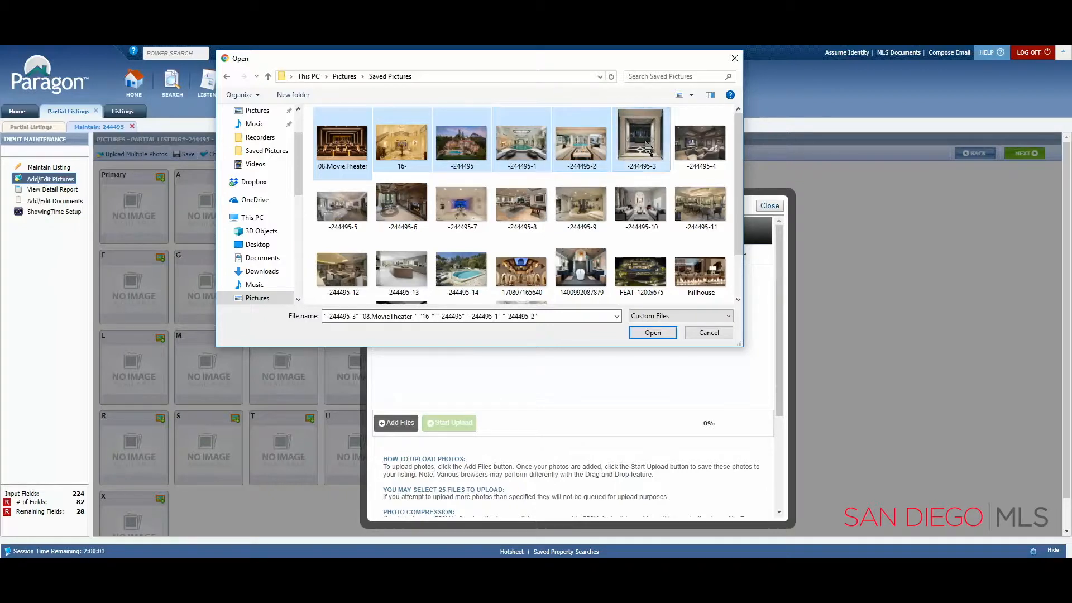
pyautogui.click(701, 140)
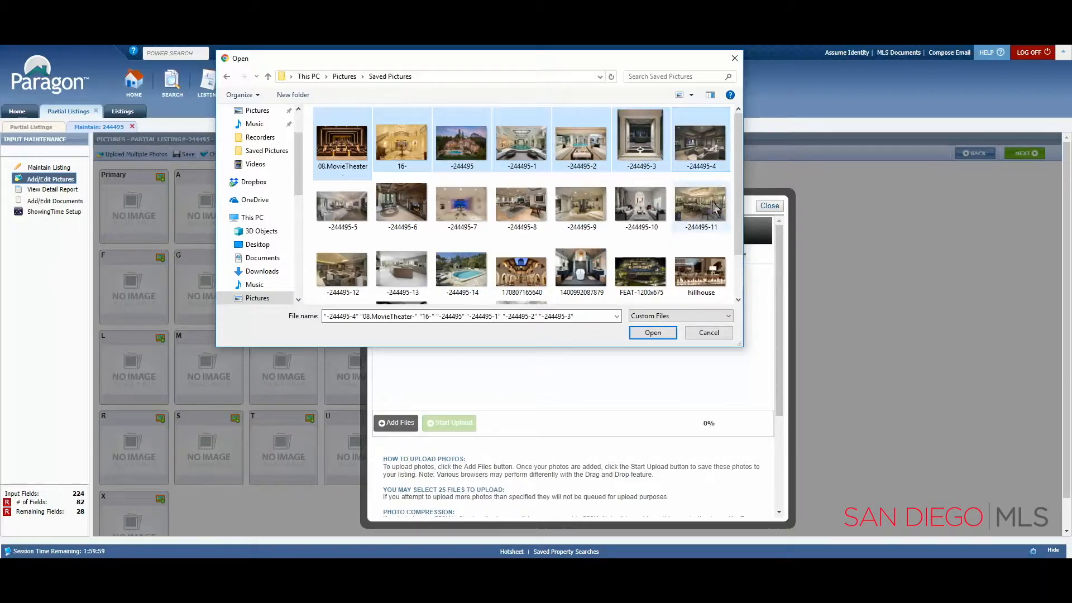
pyautogui.click(640, 206)
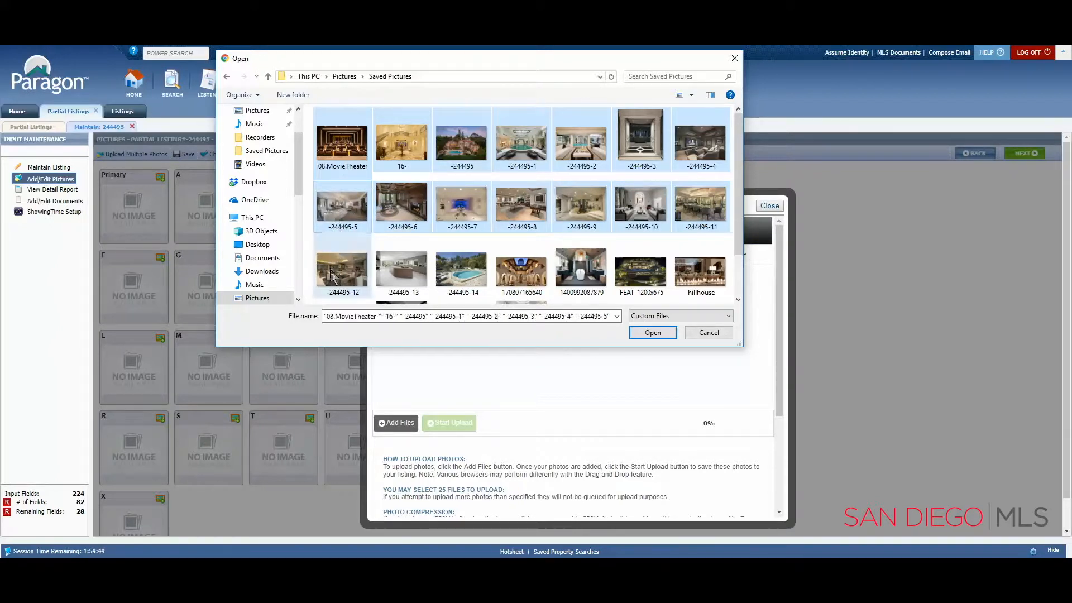
pyautogui.click(401, 267)
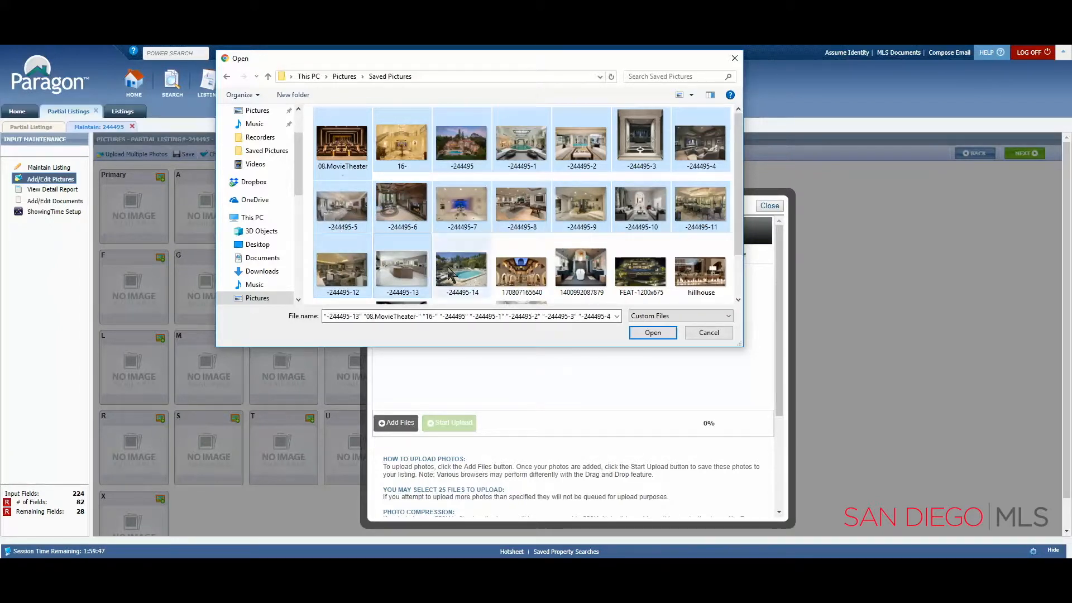
pyautogui.click(520, 265)
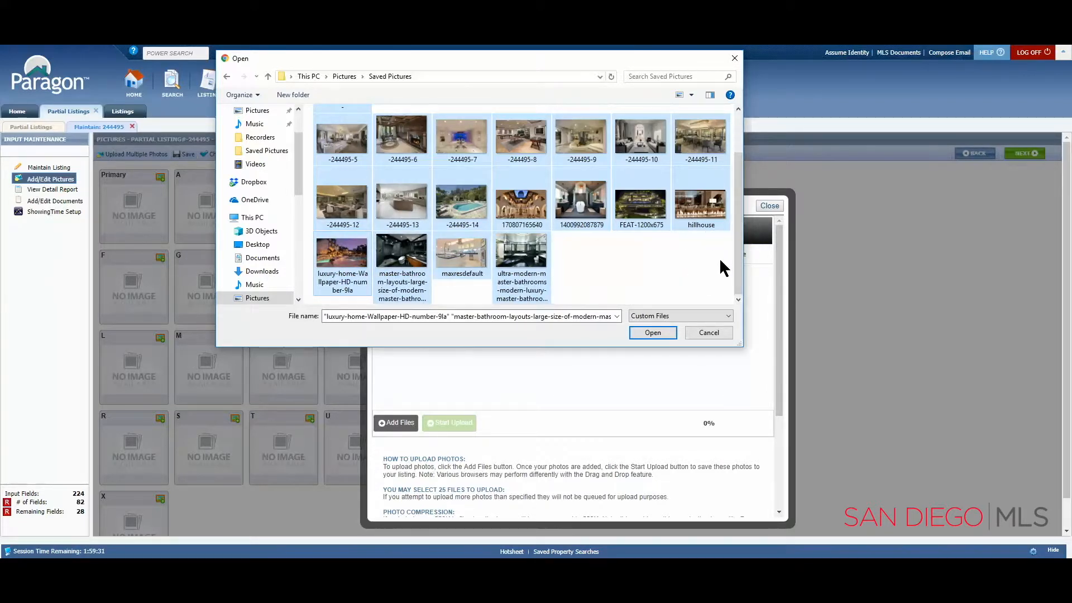
pyautogui.moveTo(705, 297)
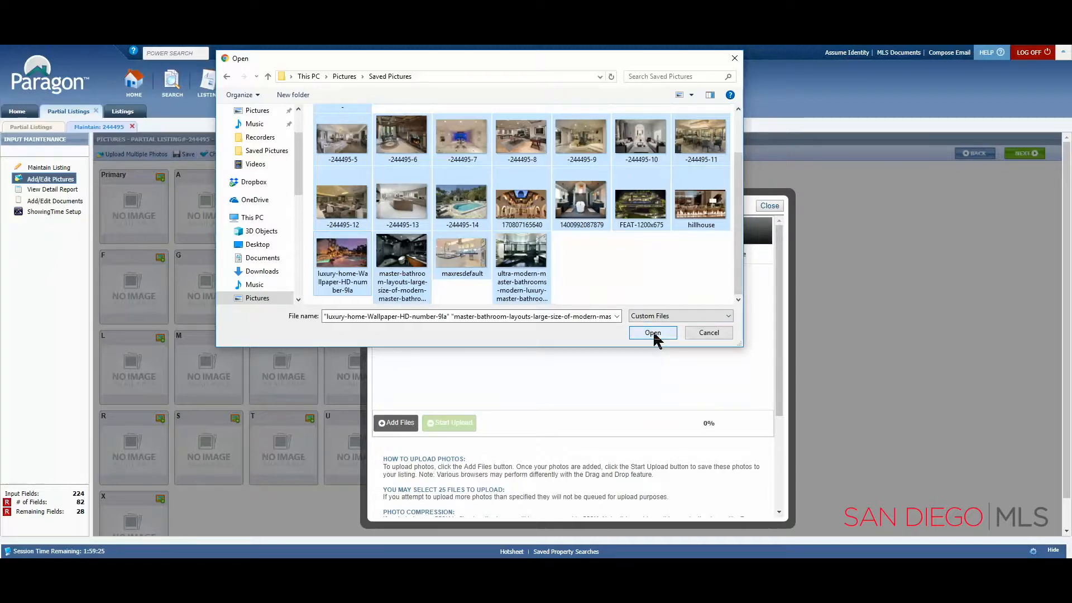
# Queue the selected files, upload all 25 photos, and close the upload window.
pyautogui.click(652, 333)
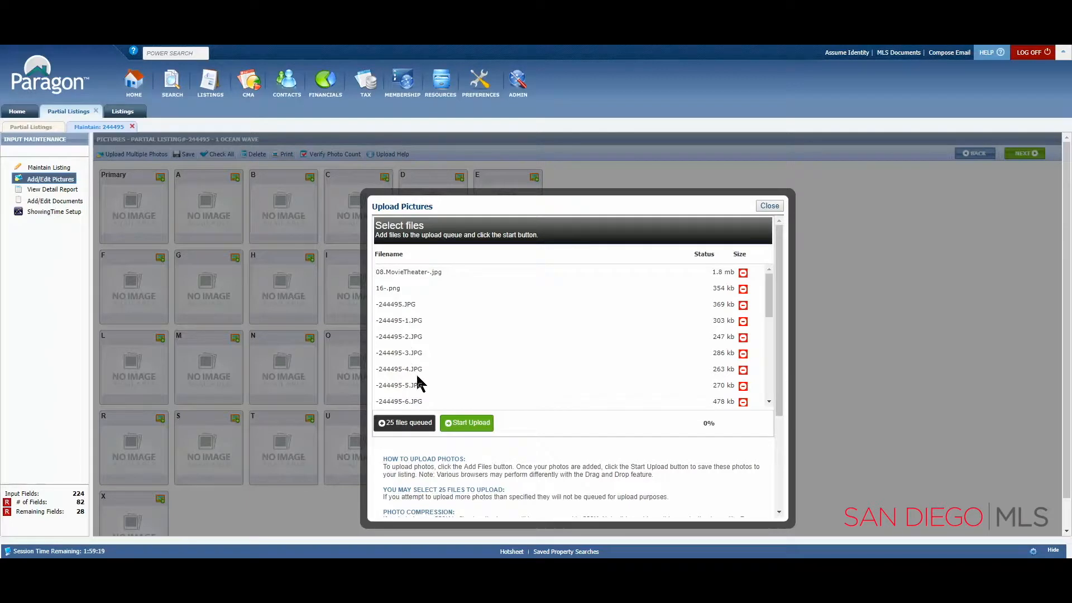
pyautogui.scroll(-3)
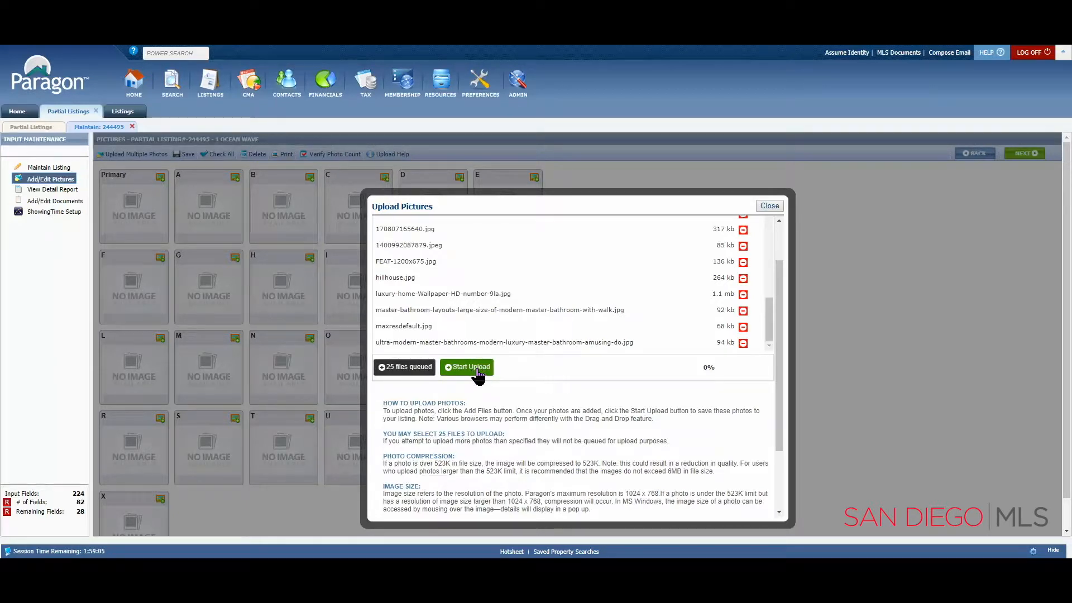
pyautogui.click(467, 367)
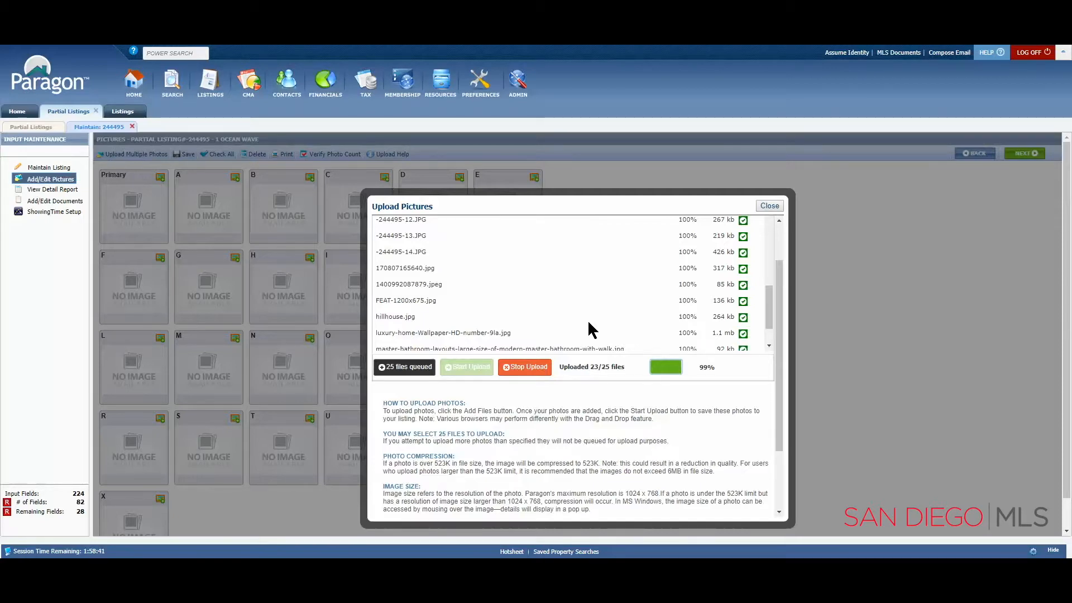
pyautogui.click(770, 205)
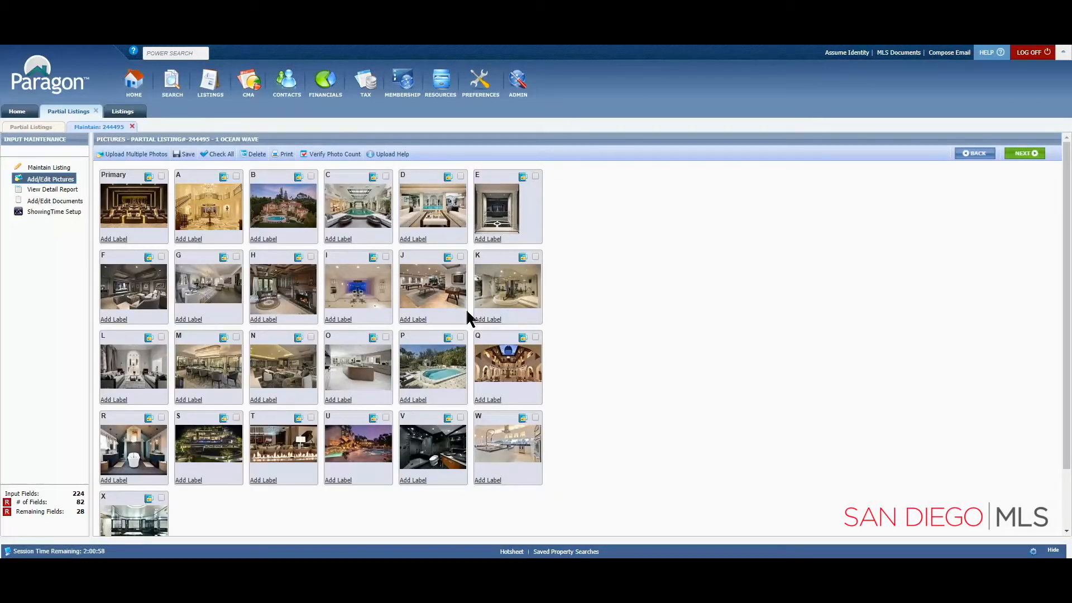
pyautogui.moveTo(407, 335)
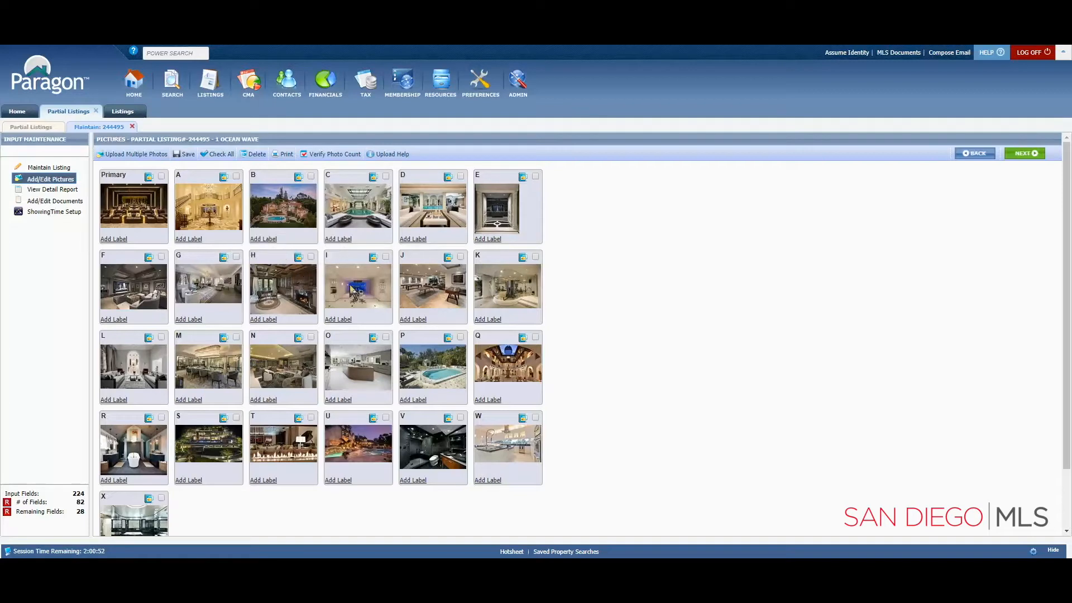
pyautogui.moveTo(386, 266)
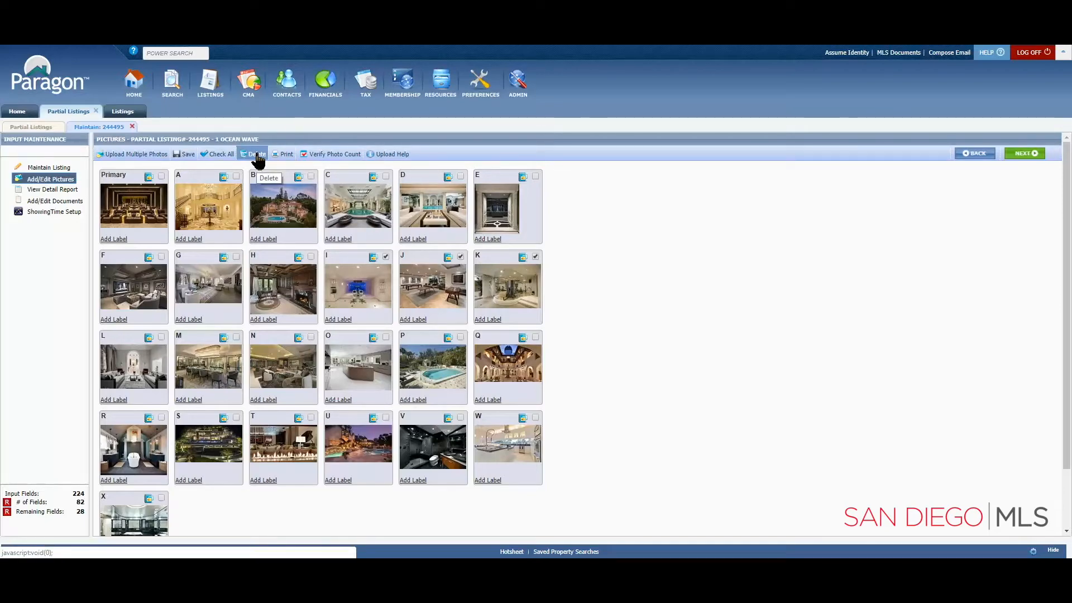
# Delete the three checked photos I, J and K and confirm permanent removal.
pyautogui.click(257, 155)
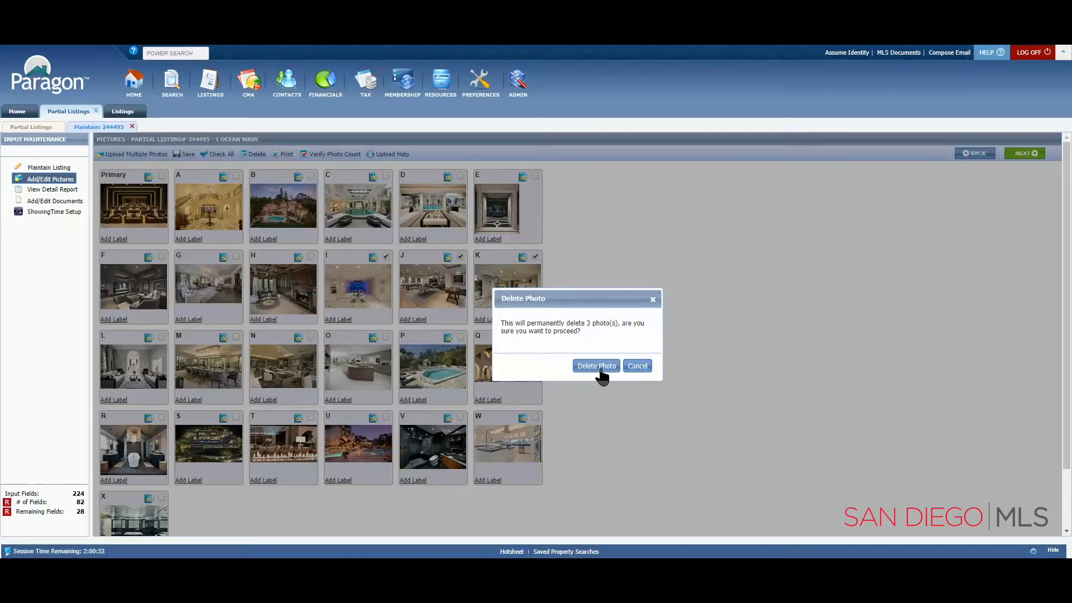
pyautogui.click(595, 367)
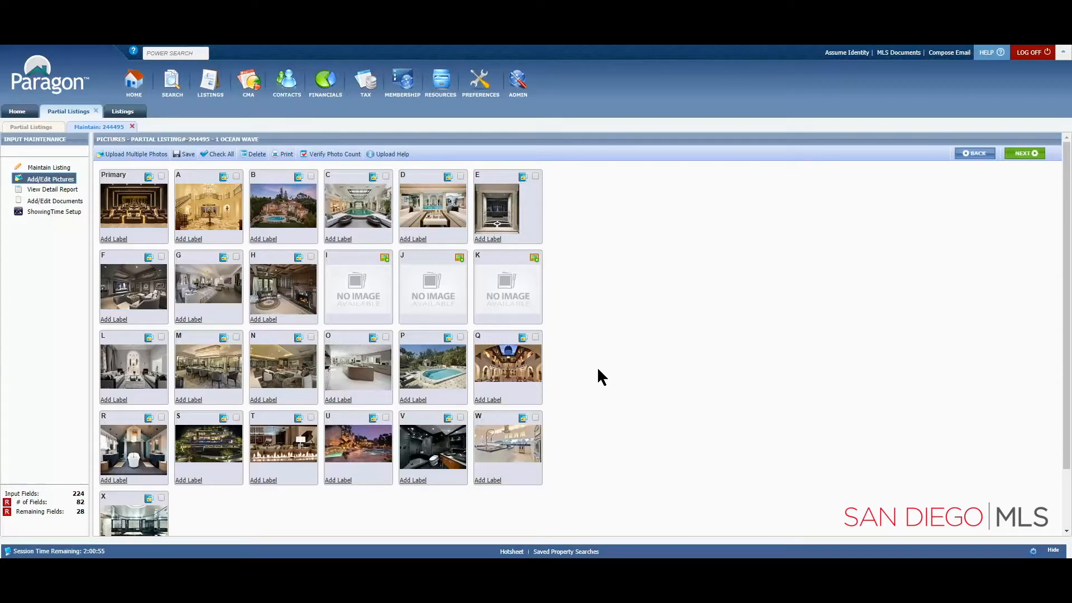
pyautogui.moveTo(433, 293)
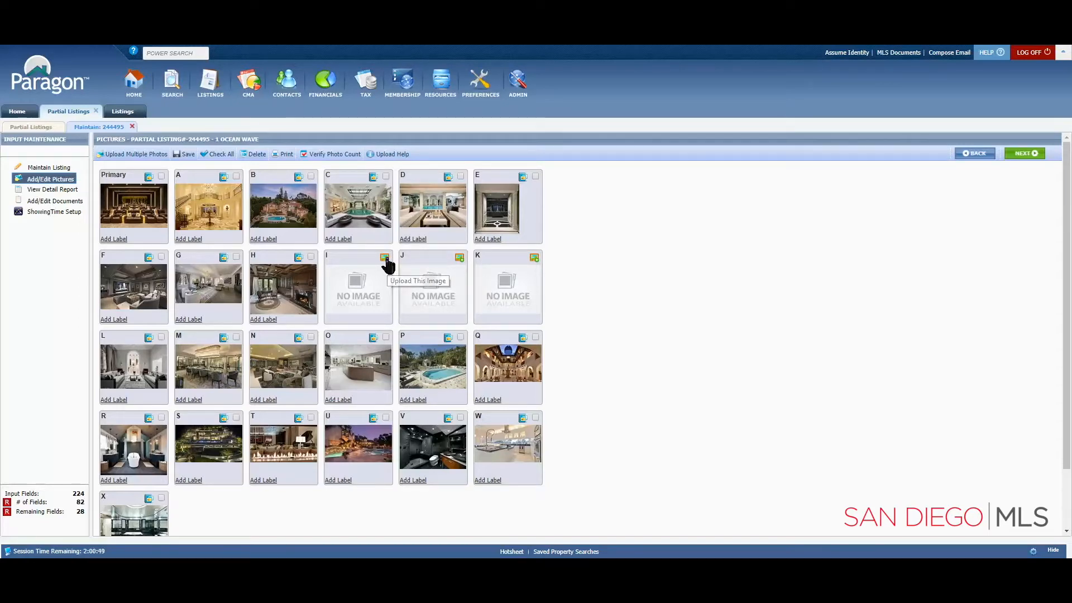
# Upload -244495-8.JPG into empty slot I and close the upload window.
pyautogui.click(386, 257)
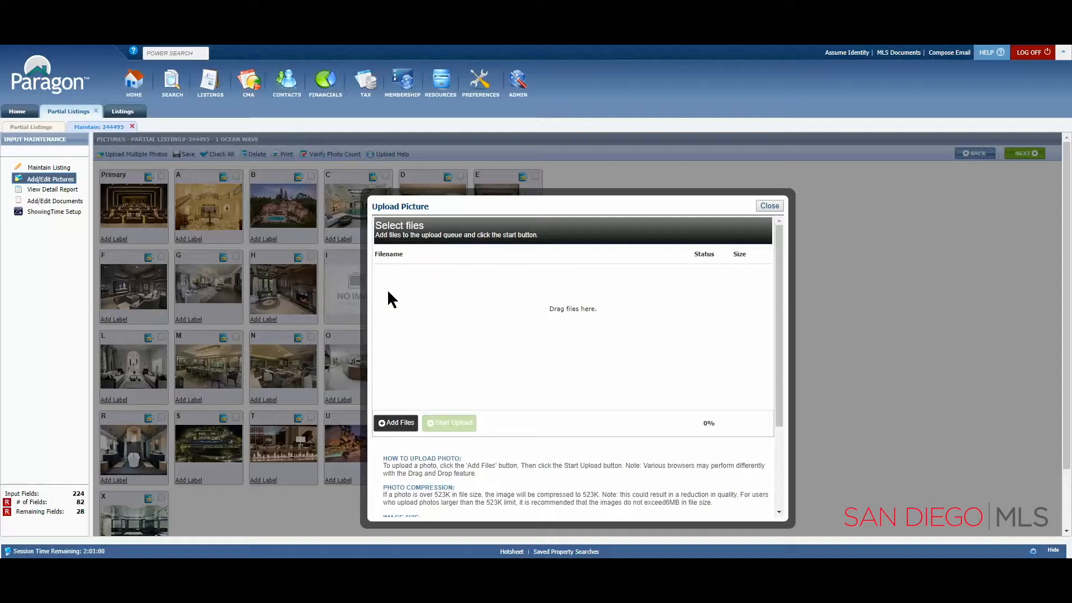
pyautogui.click(395, 423)
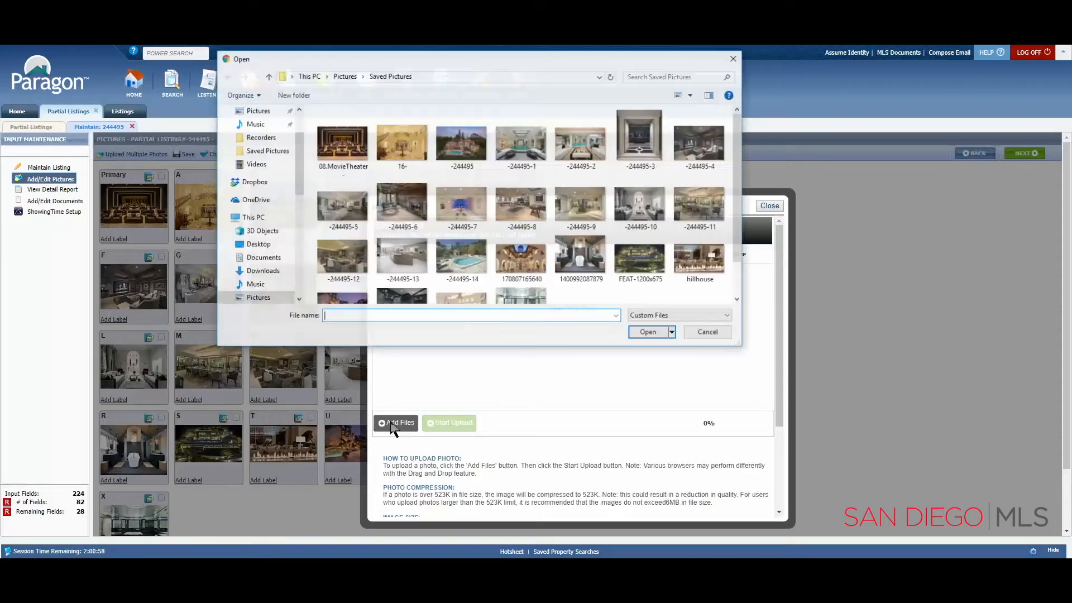
pyautogui.moveTo(403, 412)
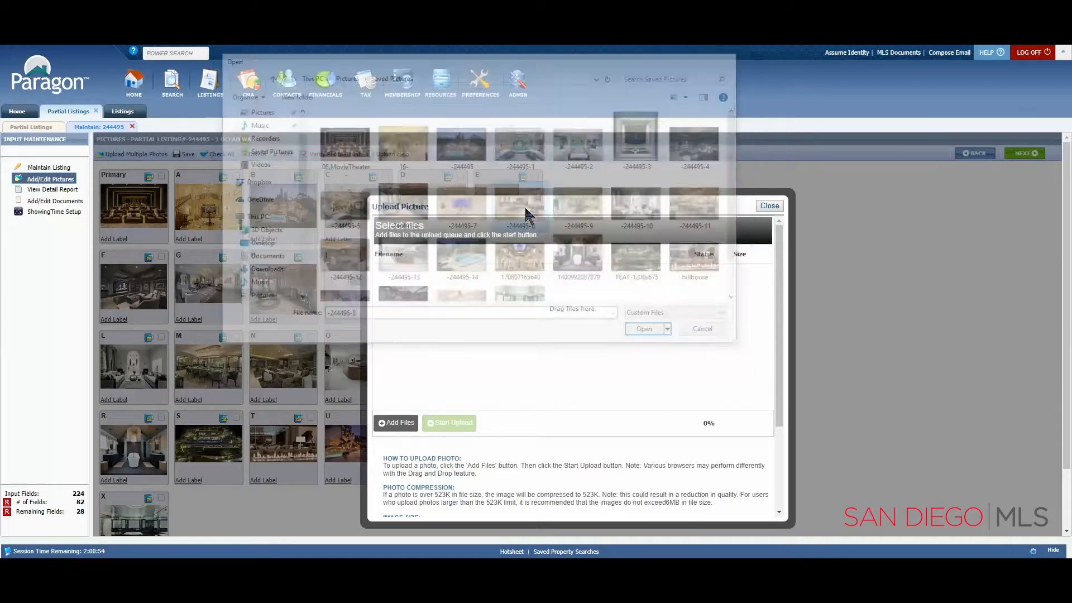
pyautogui.click(643, 329)
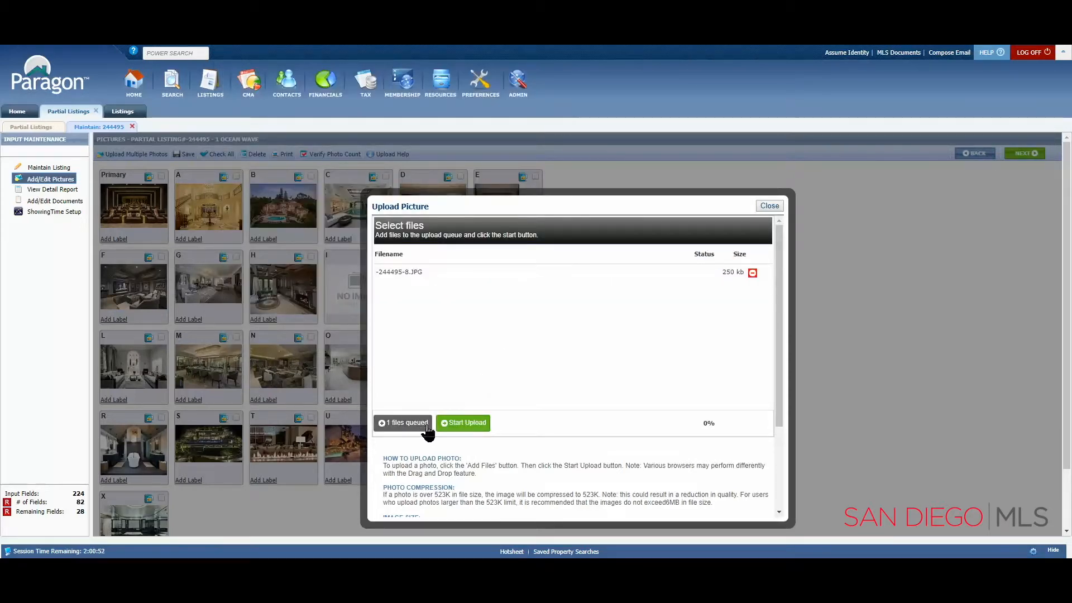
pyautogui.click(462, 422)
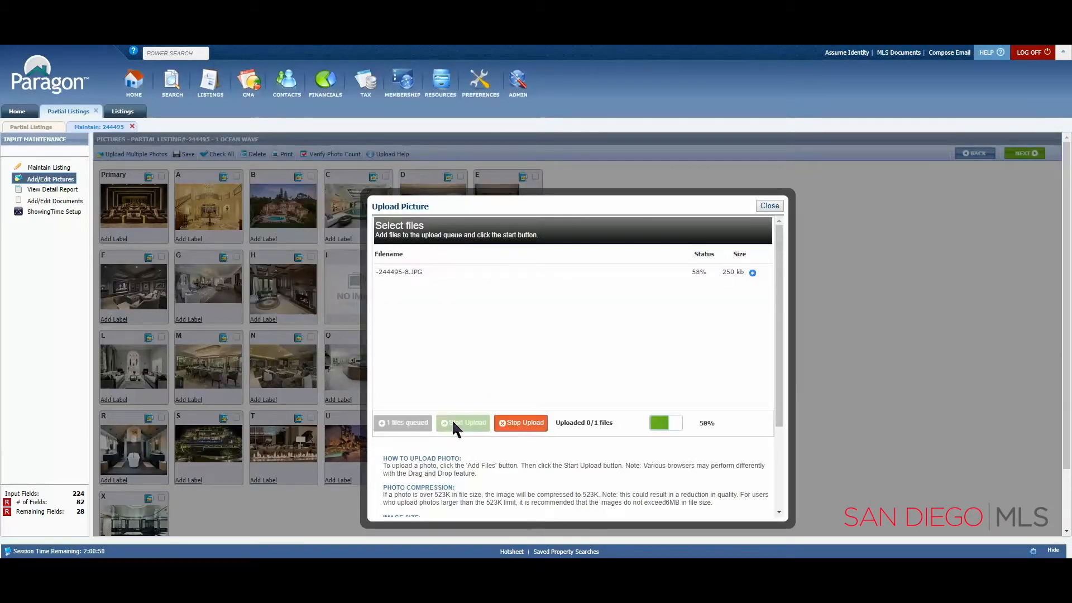
pyautogui.click(768, 205)
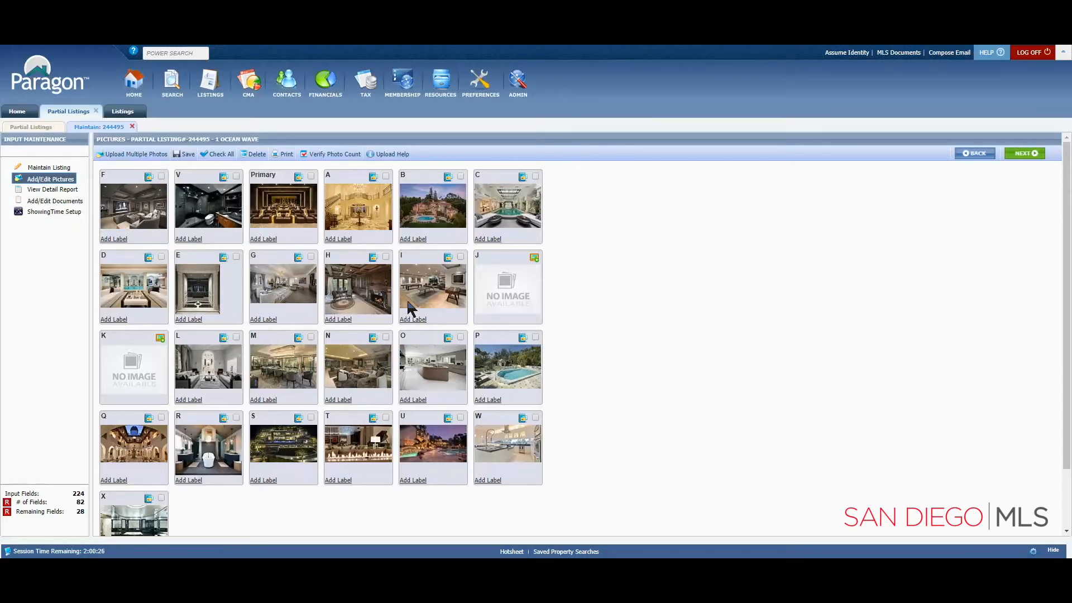
pyautogui.moveTo(283, 366)
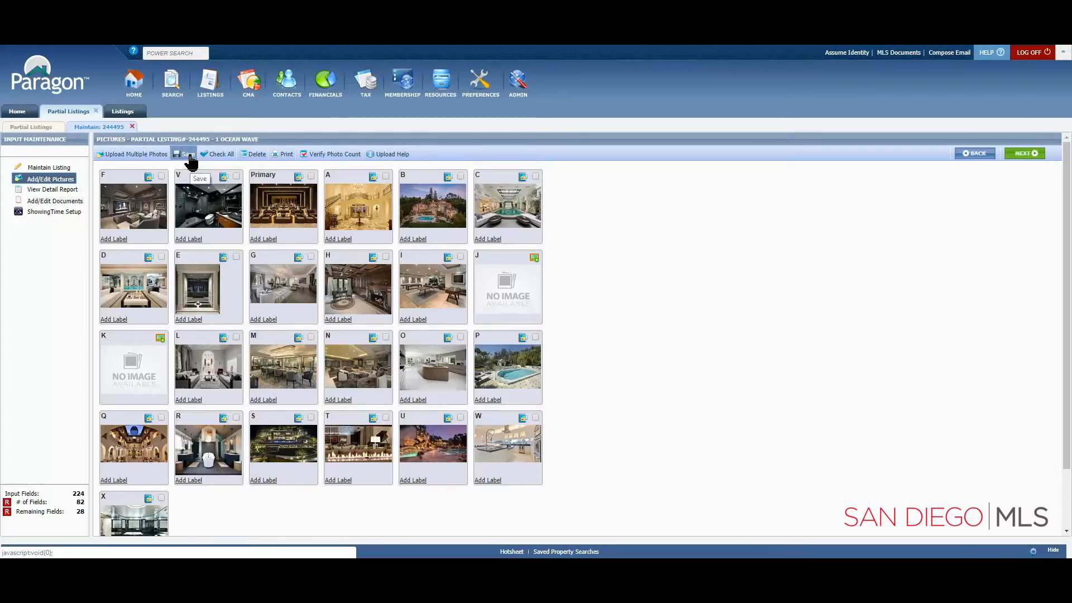
# Save the rearranged photo order and confirm the Save Changes dialog.
pyautogui.click(184, 153)
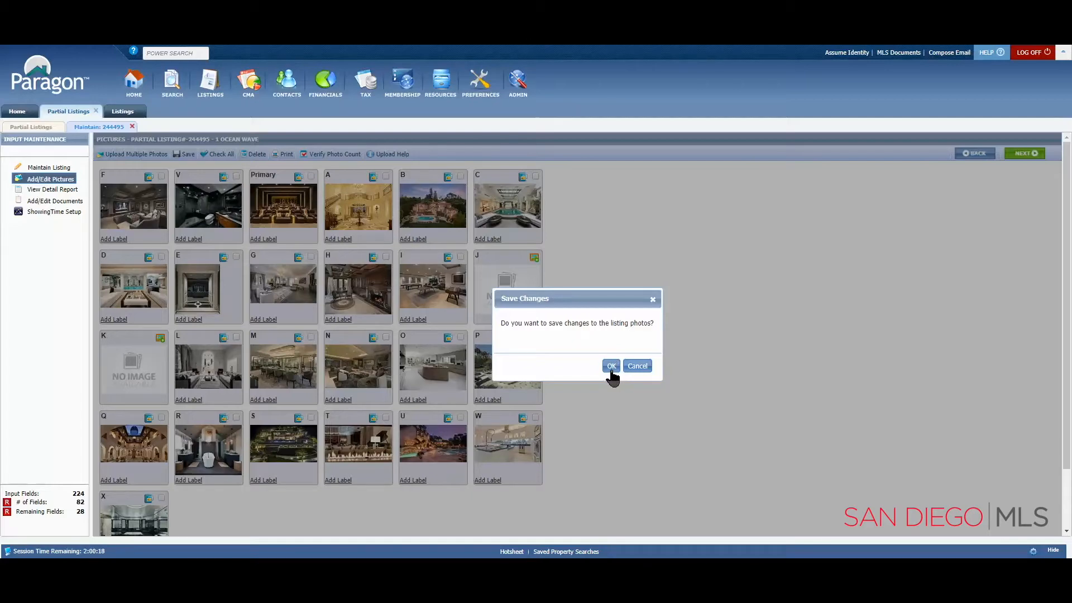
pyautogui.click(611, 367)
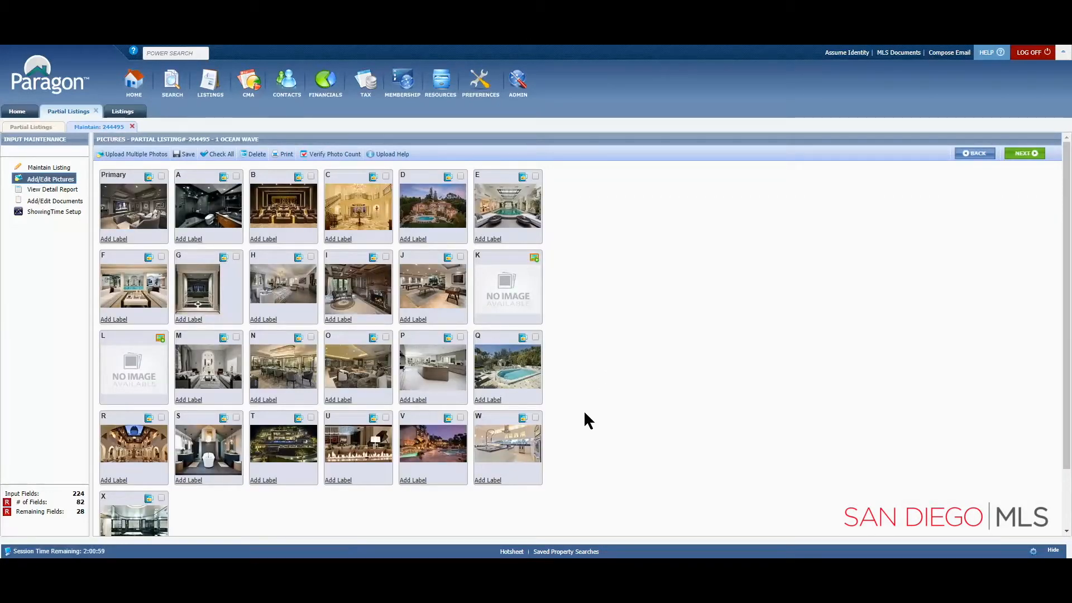
pyautogui.moveTo(131, 181)
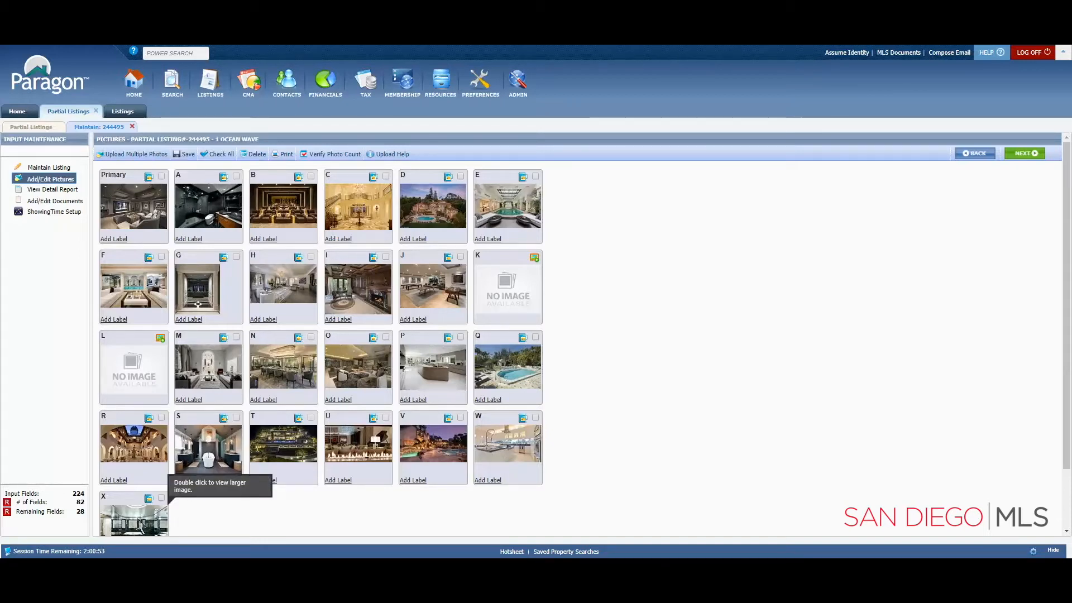
pyautogui.moveTo(132, 368)
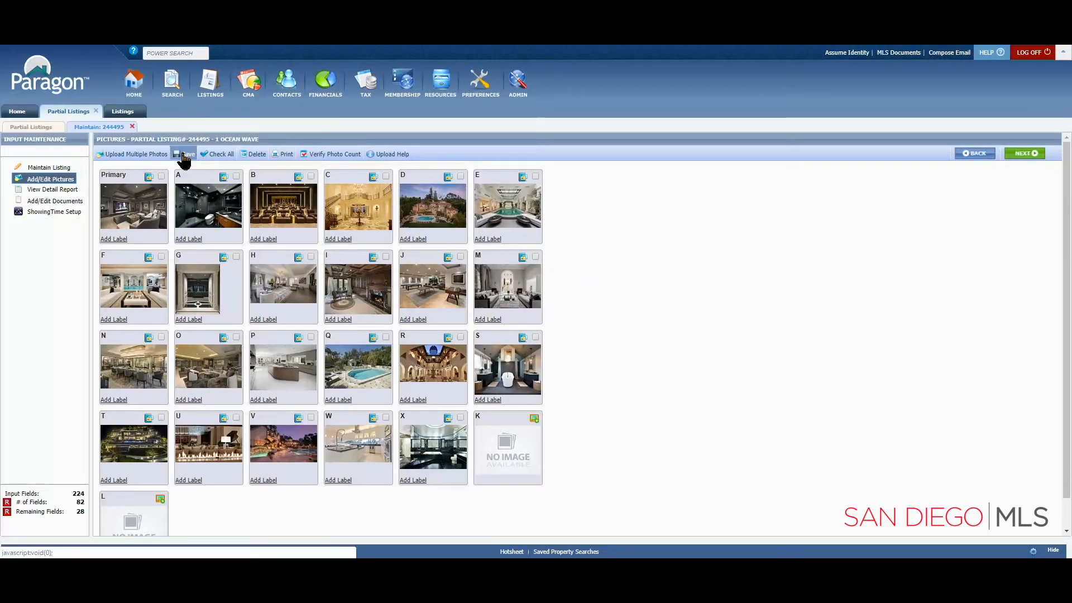
# Save the arrangement with the empty slots at the end and confirm.
pyautogui.click(186, 154)
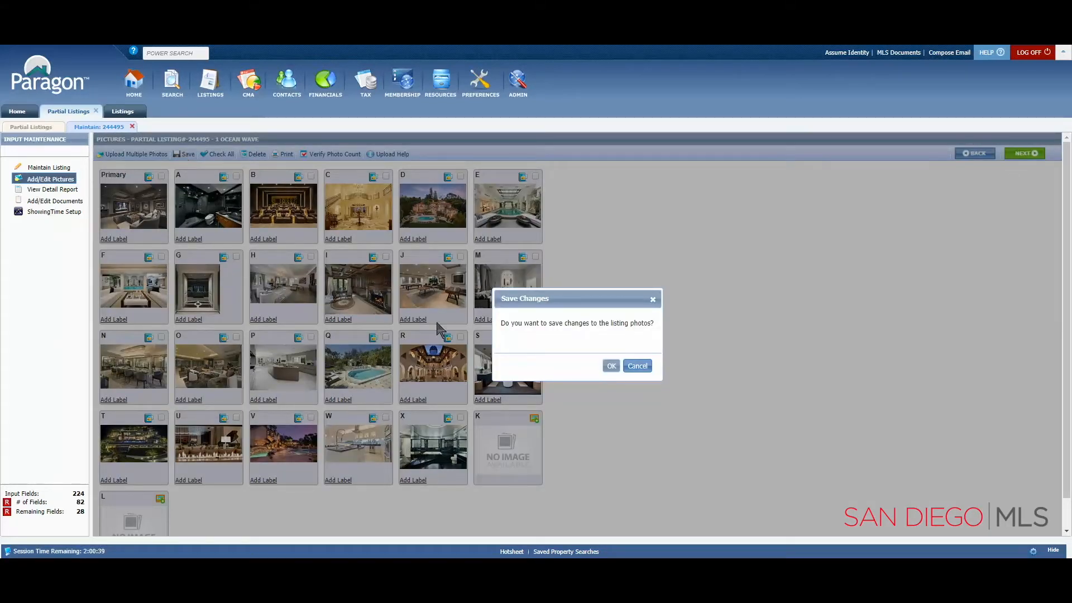
pyautogui.click(611, 366)
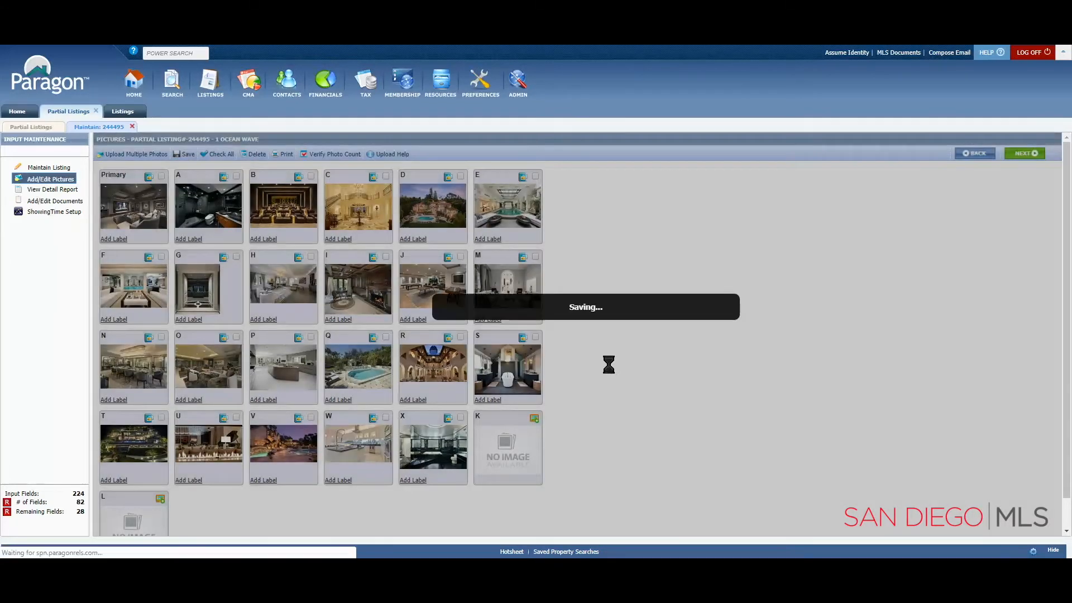